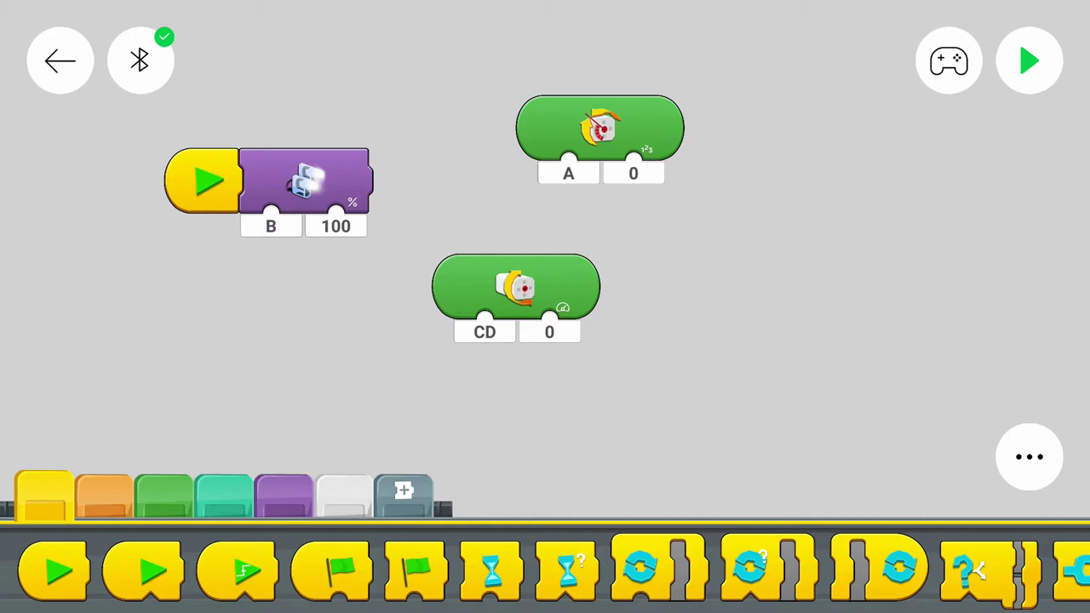
pyautogui.moveTo(620, 67)
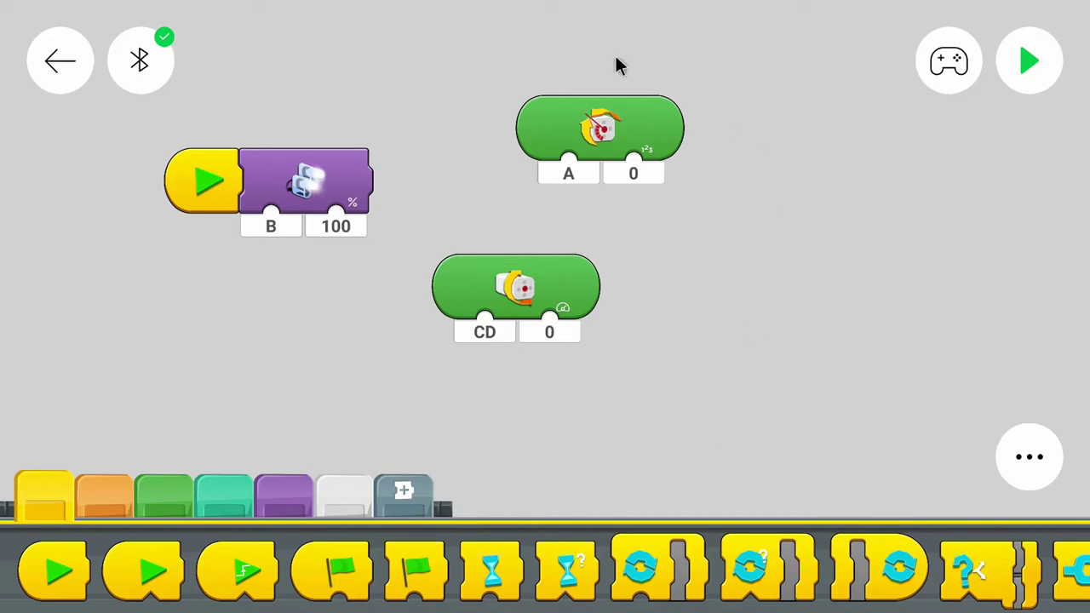
pyautogui.moveTo(503, 332)
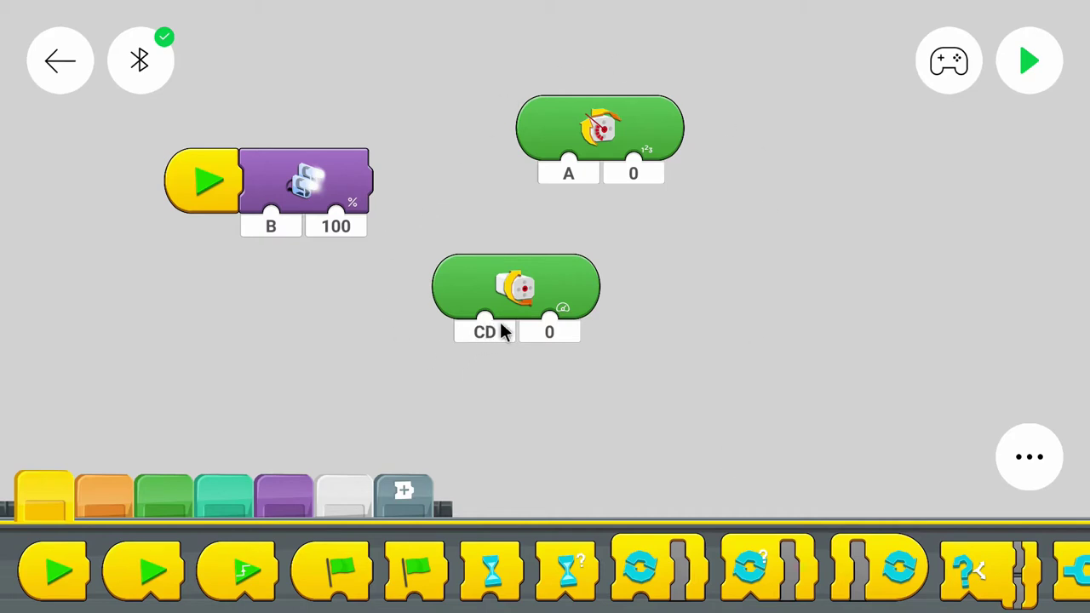
pyautogui.moveTo(603, 265)
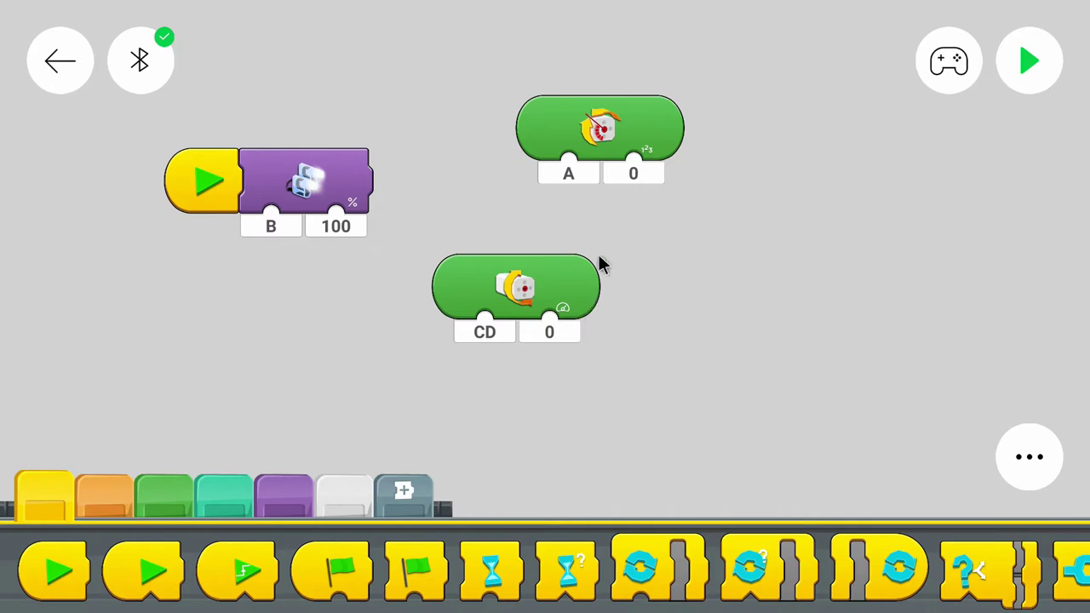
pyautogui.moveTo(626, 203)
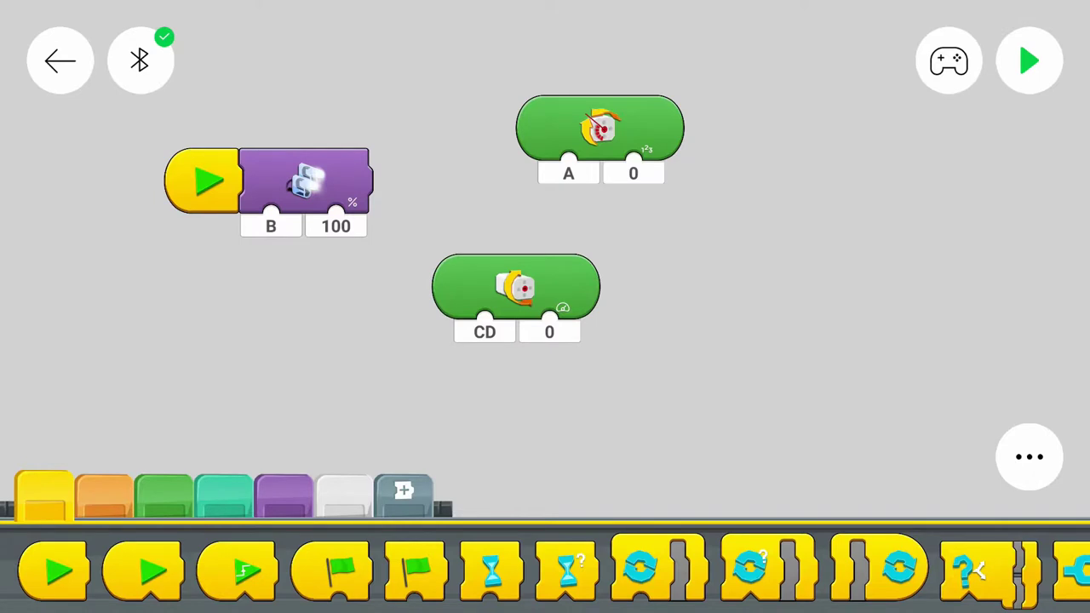
pyautogui.moveTo(110, 58)
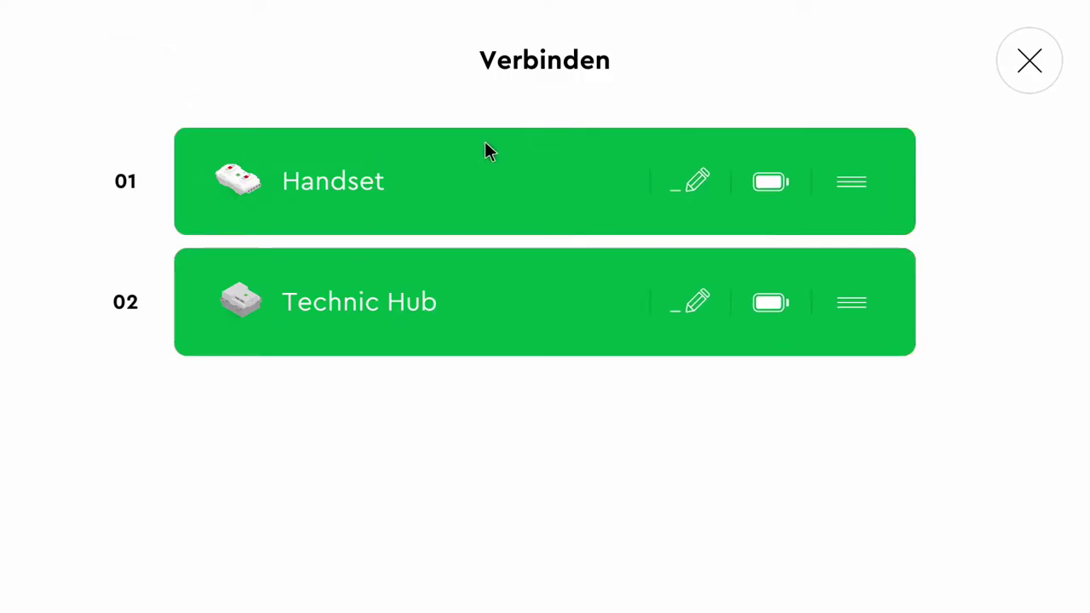
pyautogui.moveTo(541, 165)
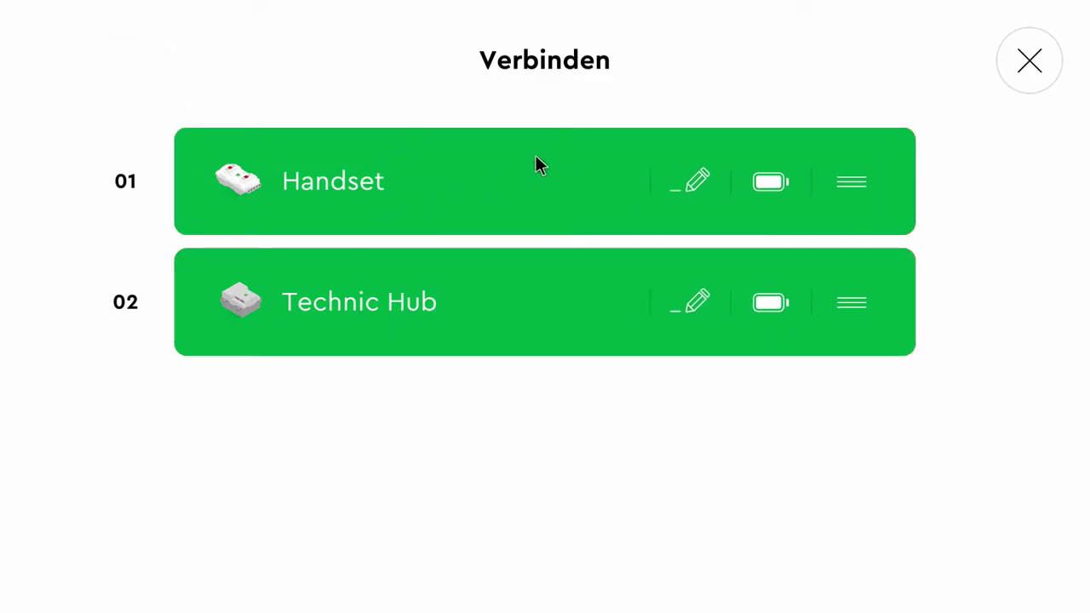
pyautogui.moveTo(211, 142)
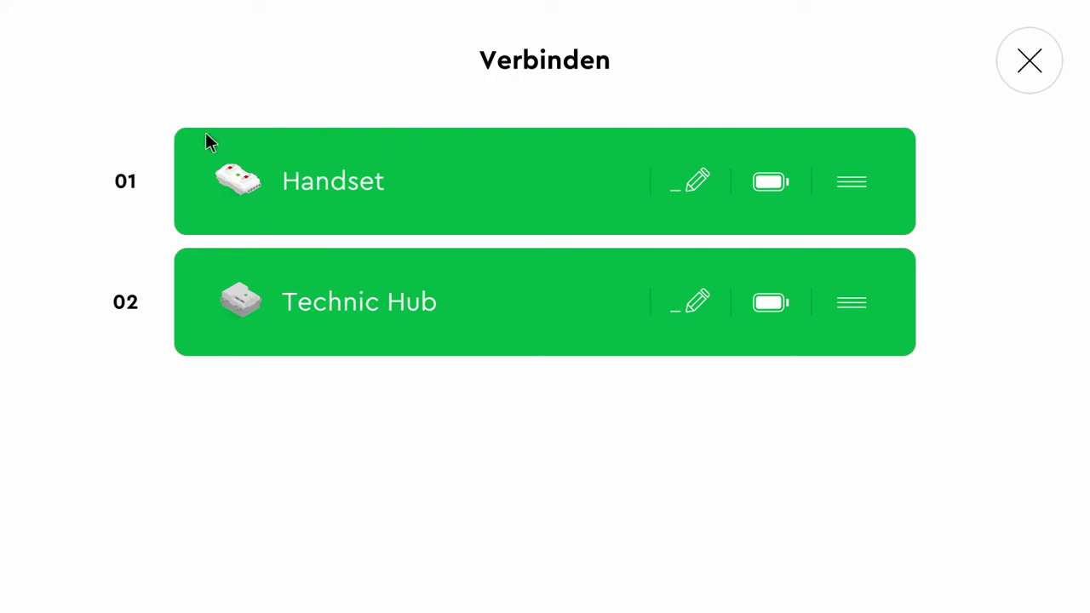
pyautogui.moveTo(361, 154)
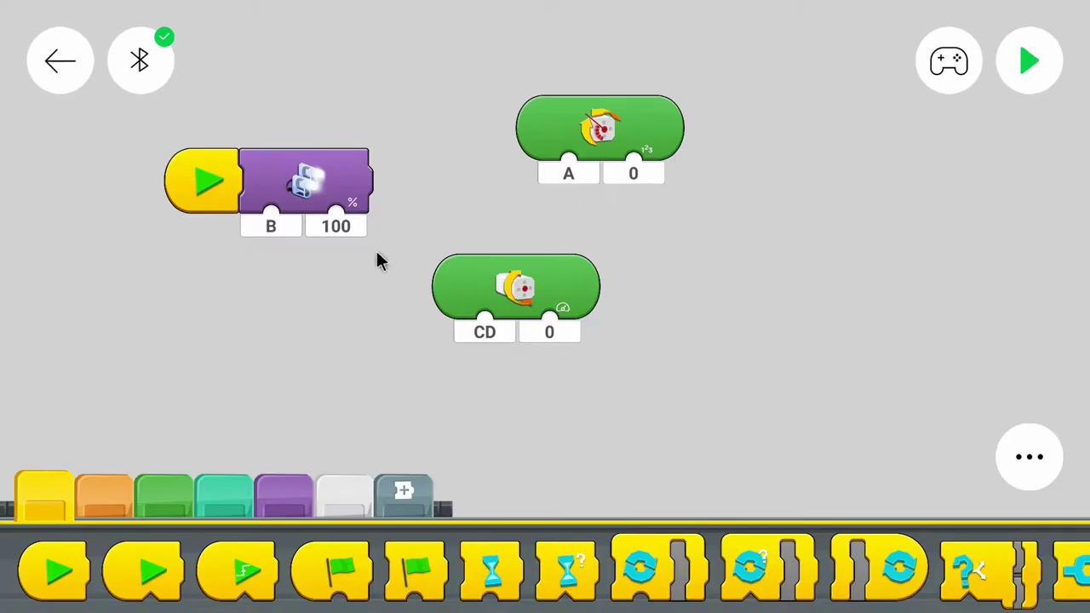
pyautogui.moveTo(119, 521)
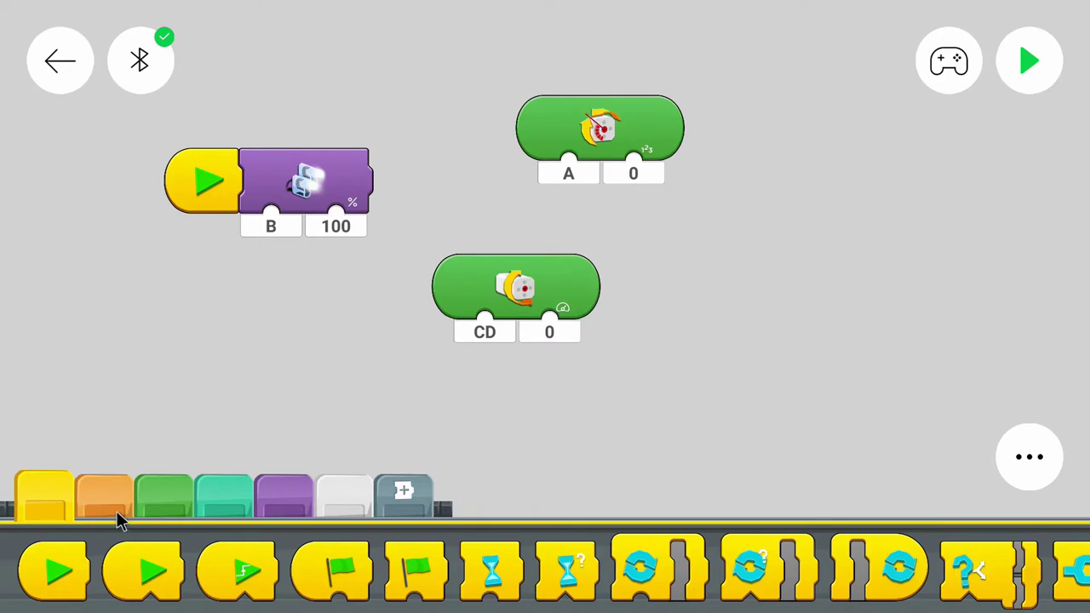
# Place a remote button block reading button A on the canvas beside the drive motors block.
pyautogui.click(103, 498)
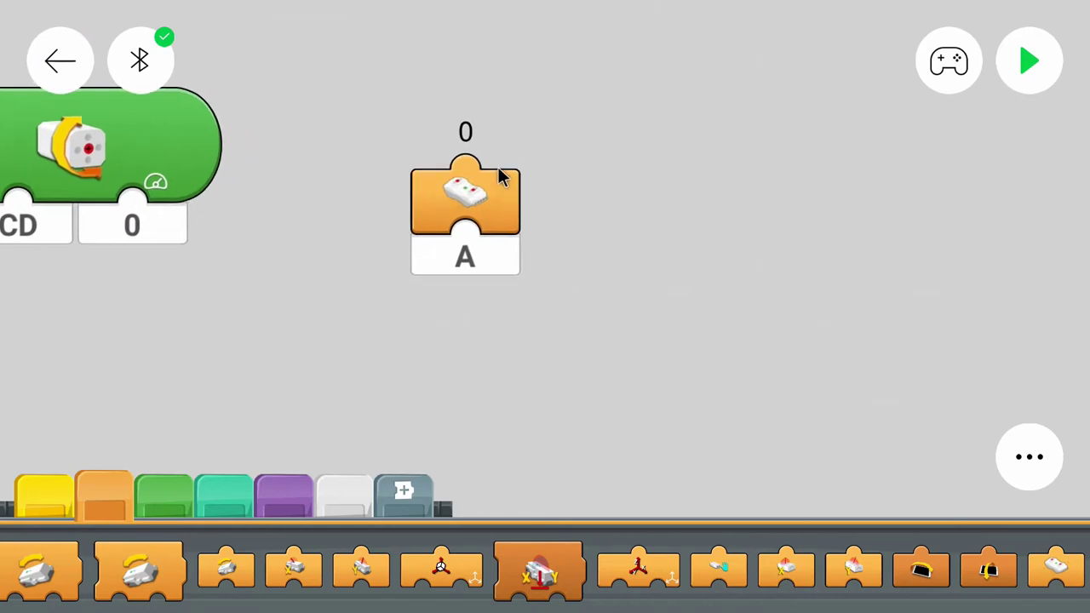
pyautogui.moveTo(466, 200); pyautogui.dragTo(570, 234)
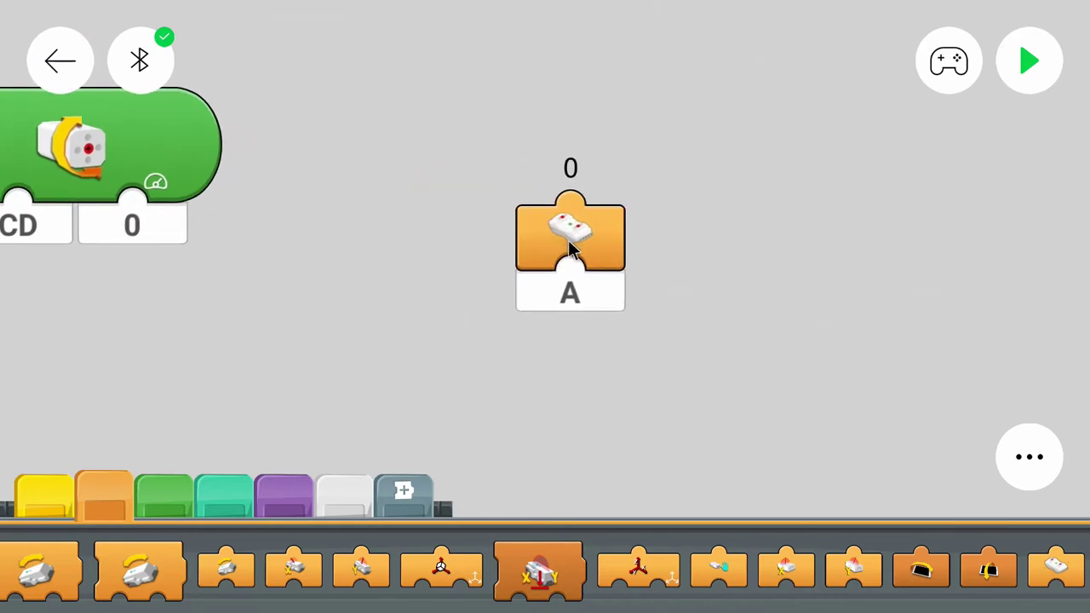
pyautogui.moveTo(685, 330)
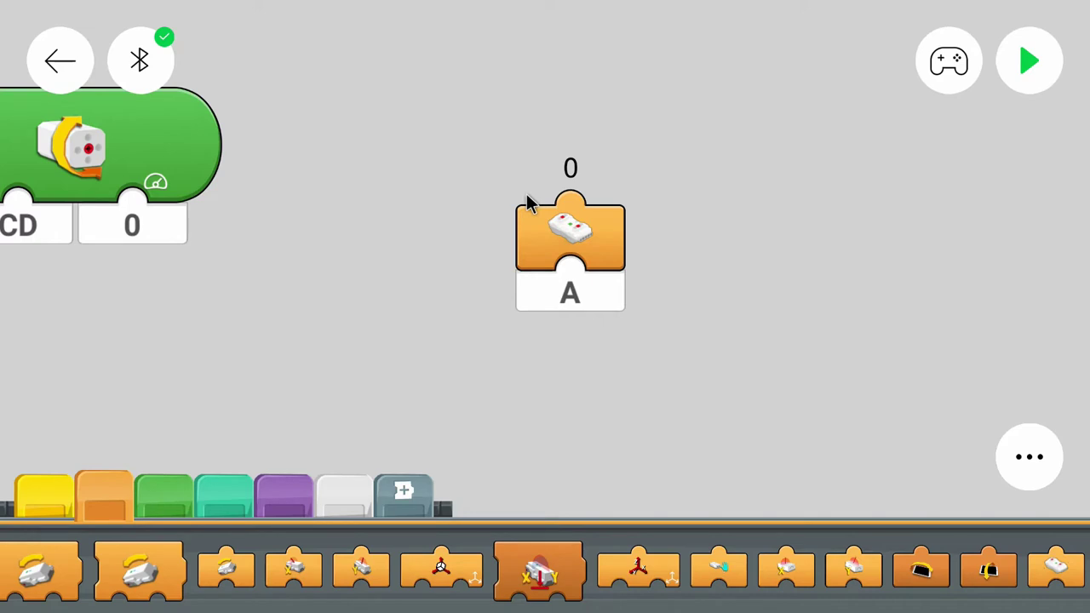
pyautogui.moveTo(535, 220)
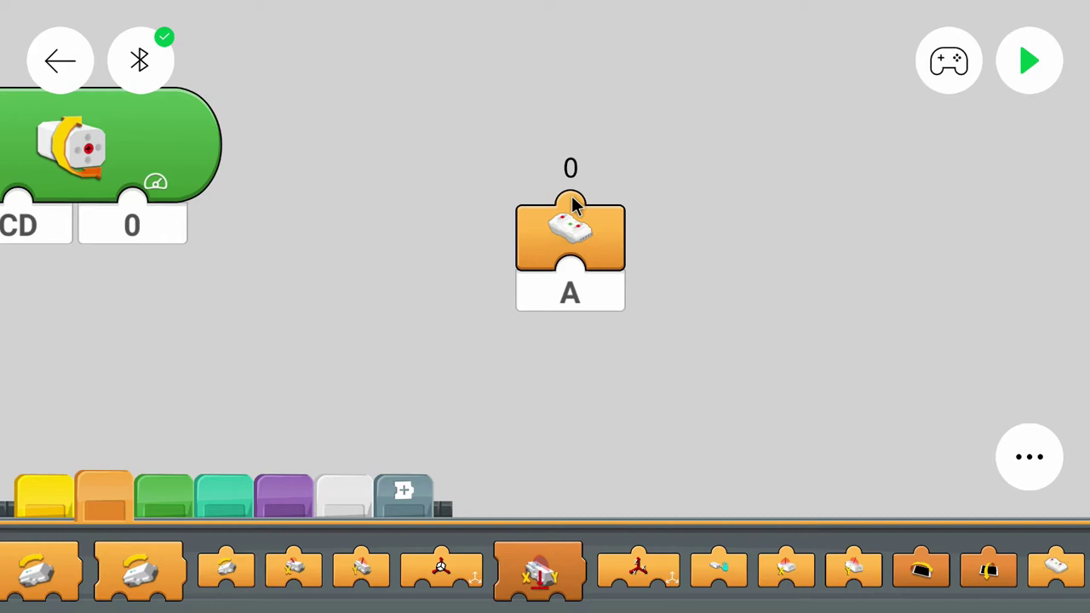
pyautogui.moveTo(520, 362)
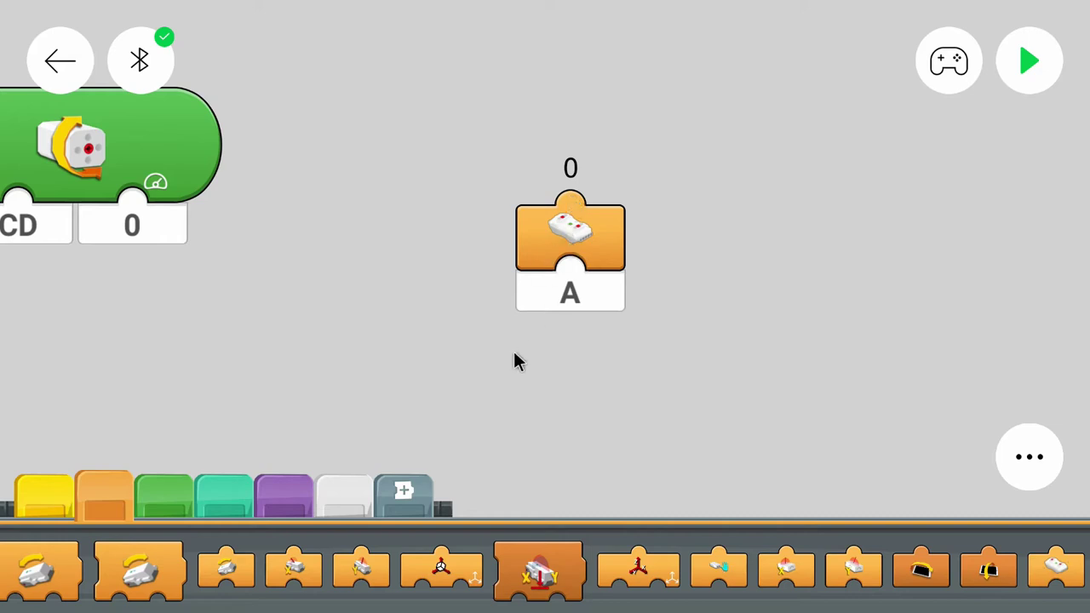
# Wrap the button A reading in a + operator block whose other operand is 0.
pyautogui.click(164, 497)
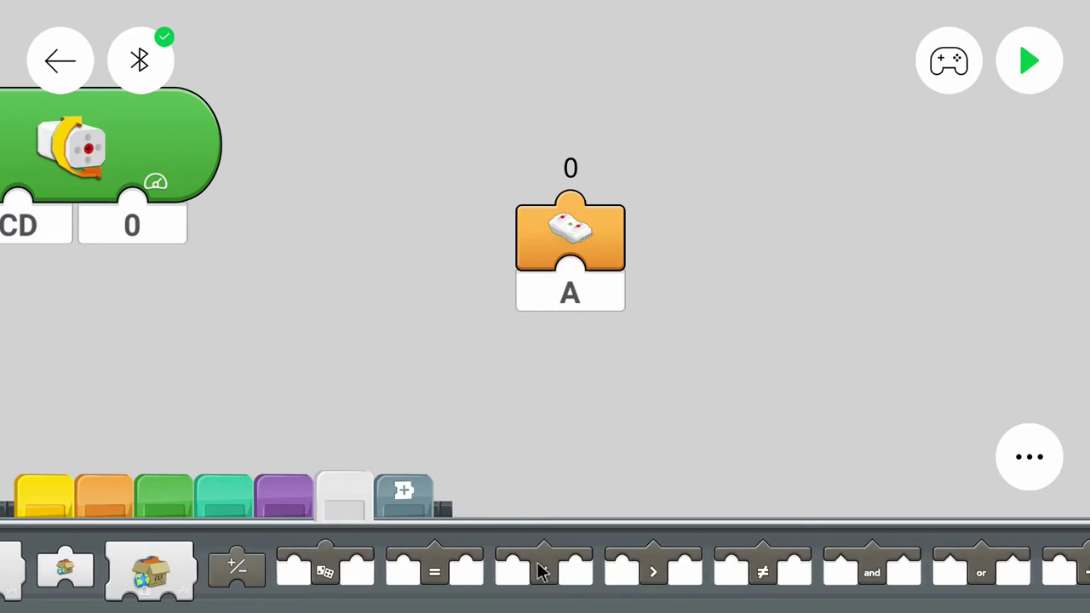
pyautogui.hscroll(3)
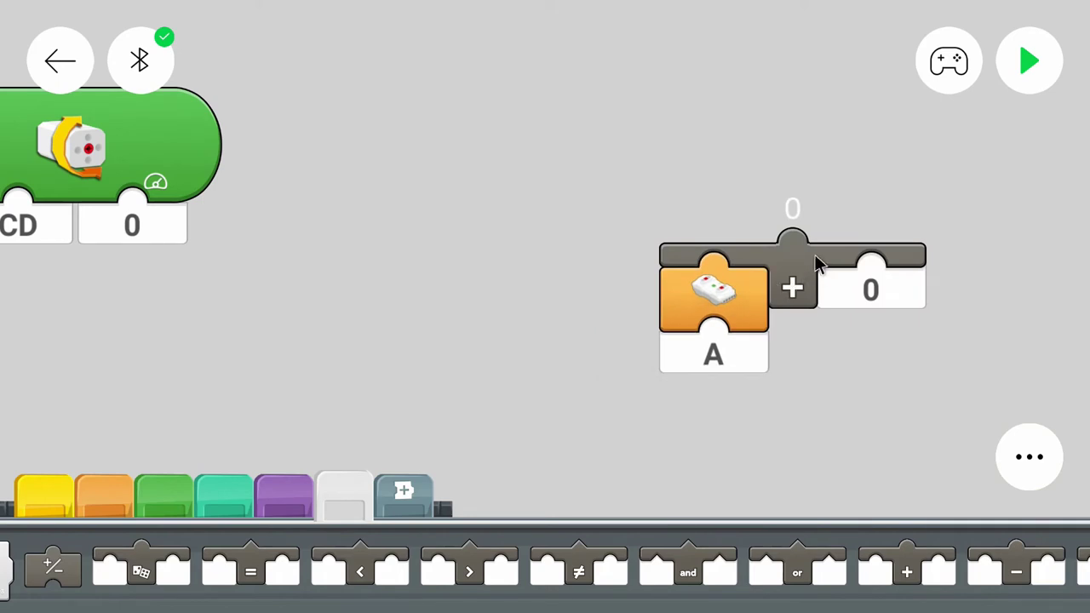
pyautogui.moveTo(792, 289); pyautogui.dragTo(630, 294)
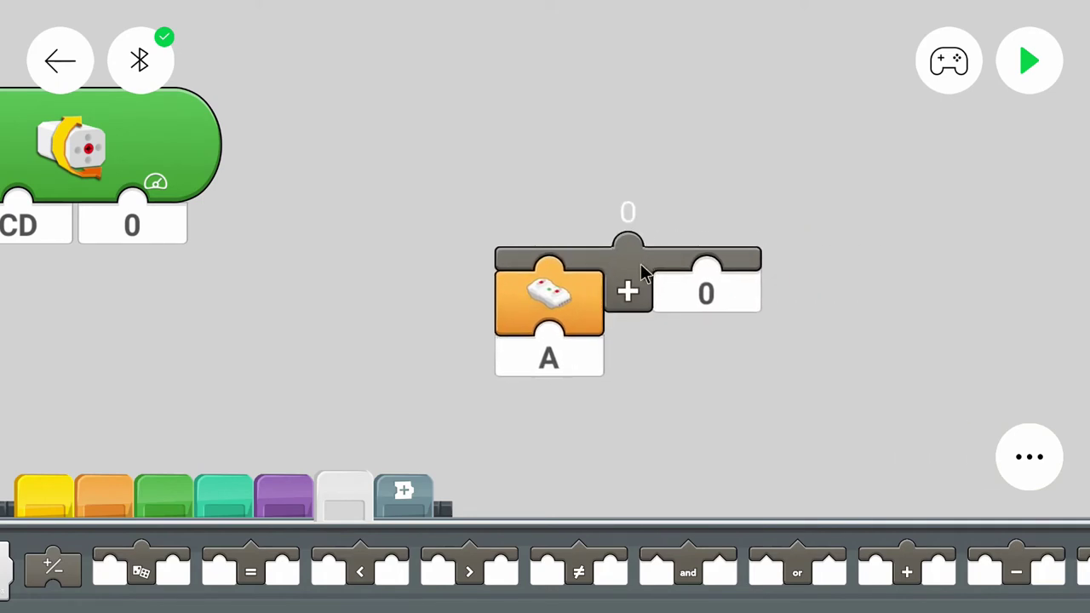
pyautogui.moveTo(688, 294)
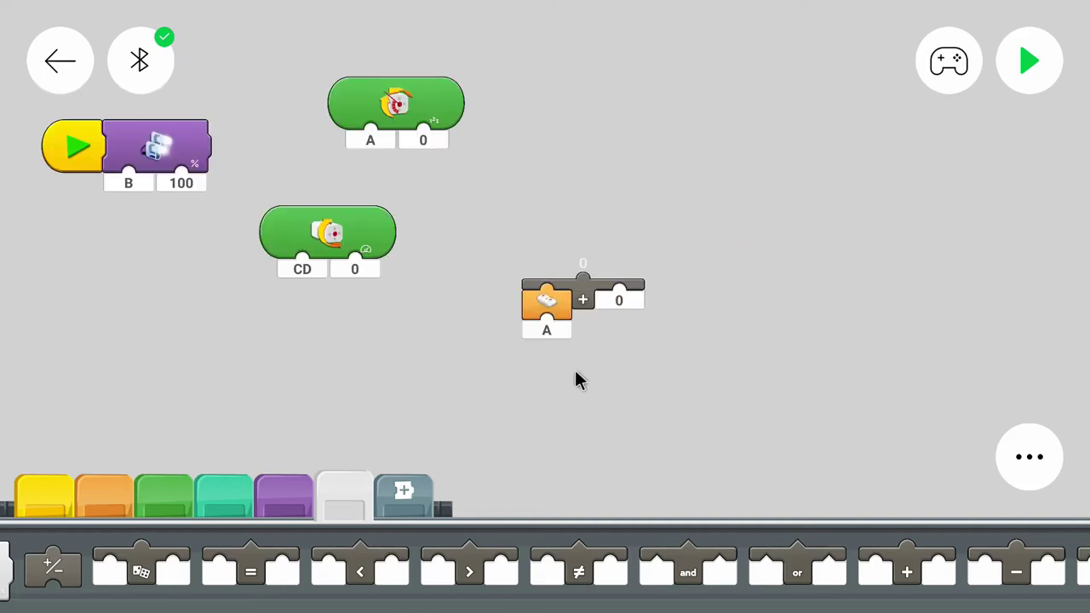
pyautogui.moveTo(579, 385)
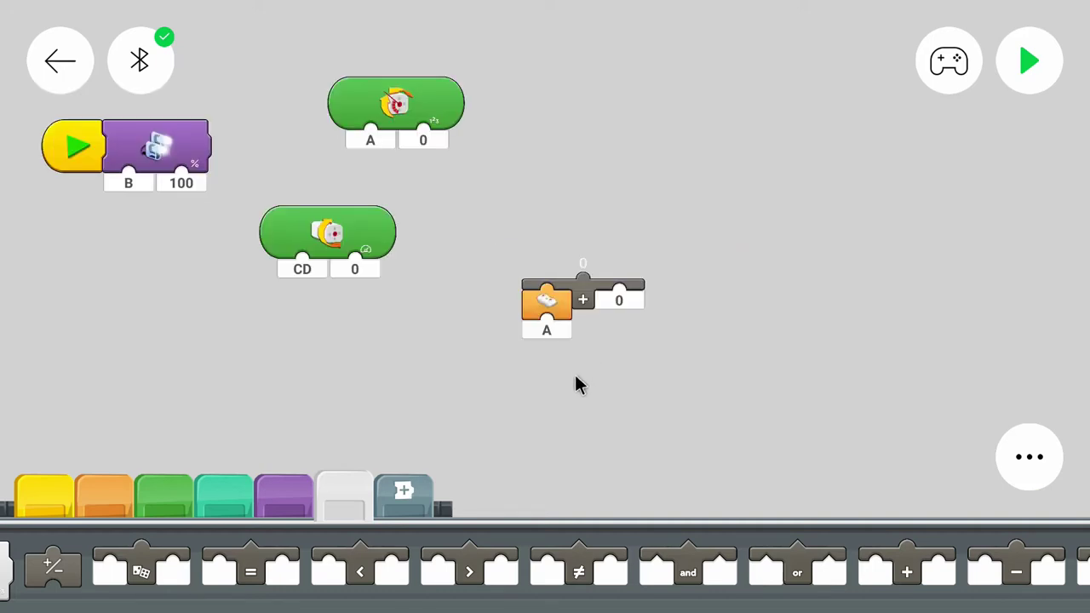
# Set up separate remote blocks for buttons A and B, grouped right of the motor blocks.
pyautogui.click(546, 331)
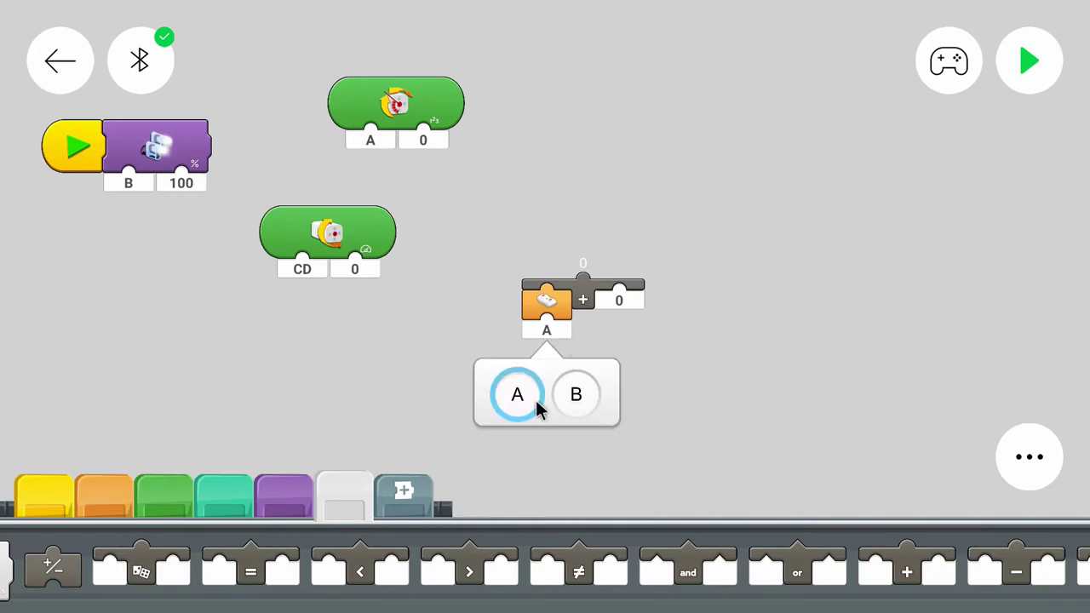
pyautogui.moveTo(856, 305)
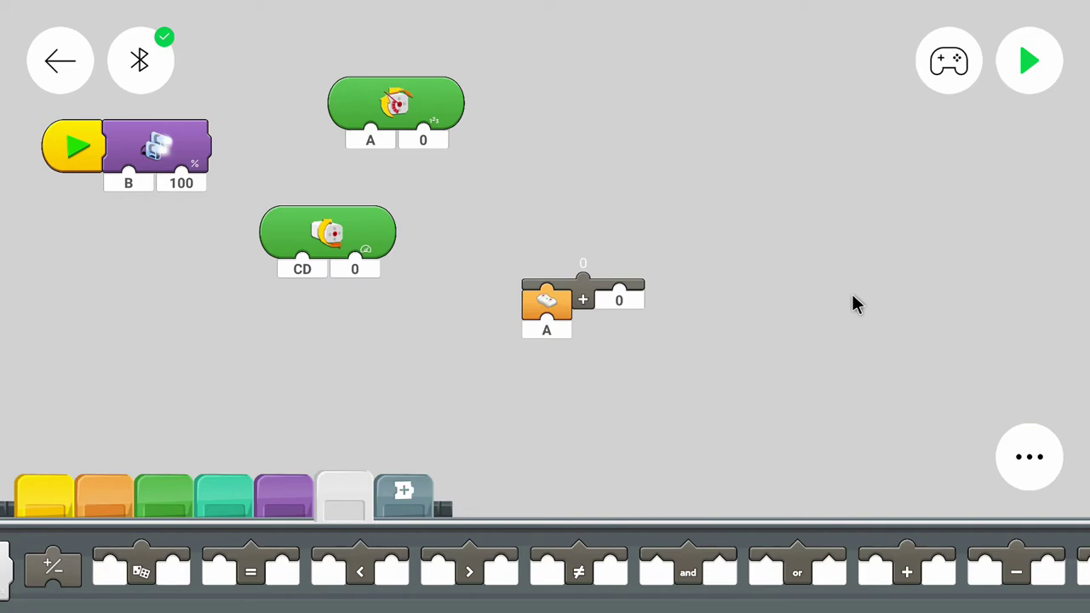
pyautogui.moveTo(460, 379)
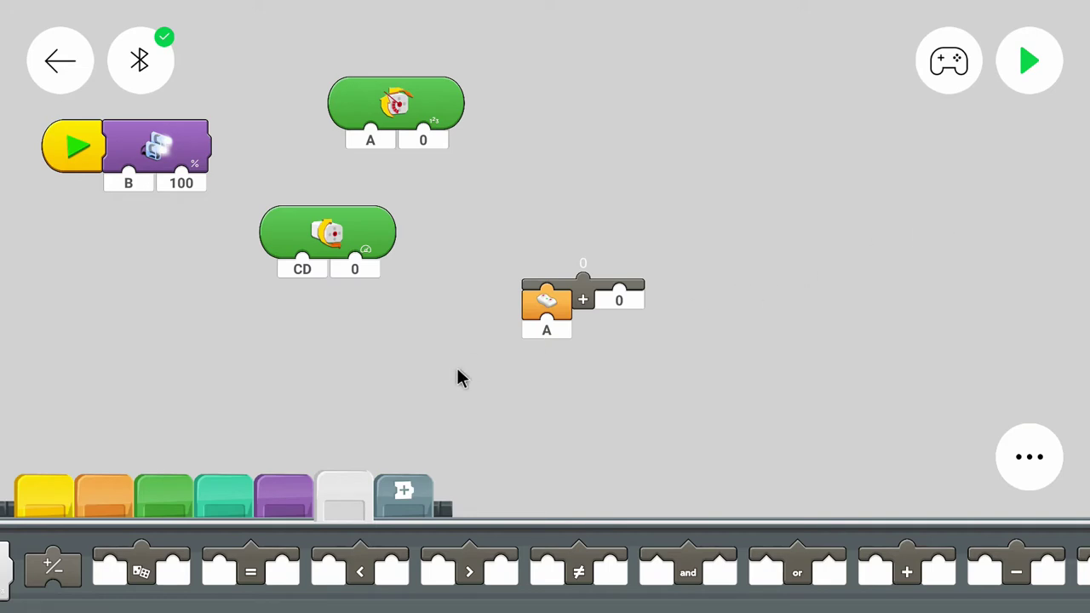
pyautogui.moveTo(520, 375)
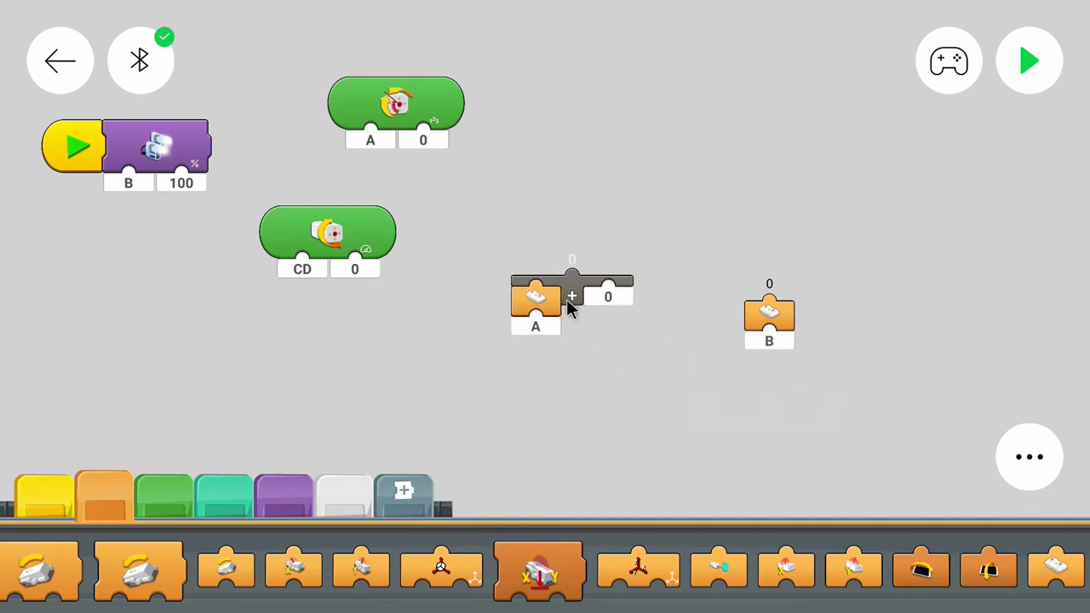
pyautogui.moveTo(536, 302); pyautogui.dragTo(546, 366)
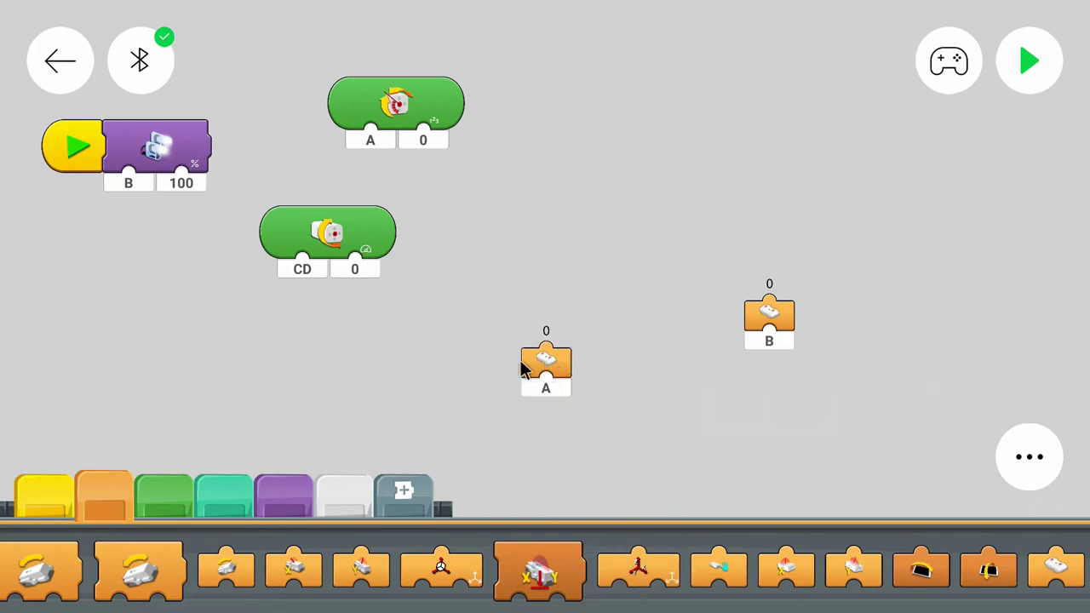
pyautogui.moveTo(546, 366); pyautogui.dragTo(355, 281)
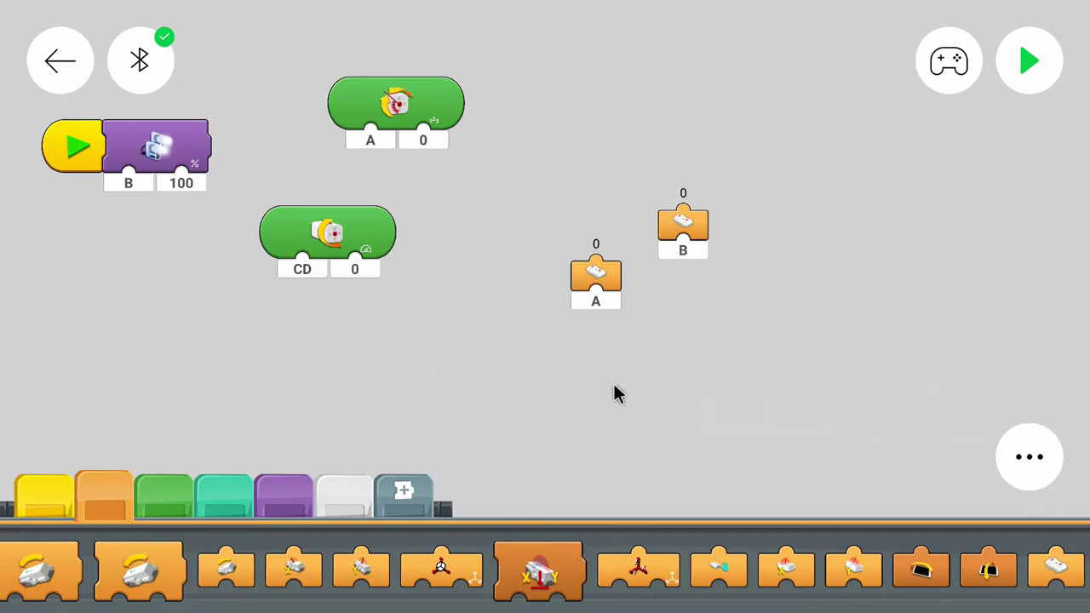
pyautogui.click(140, 60)
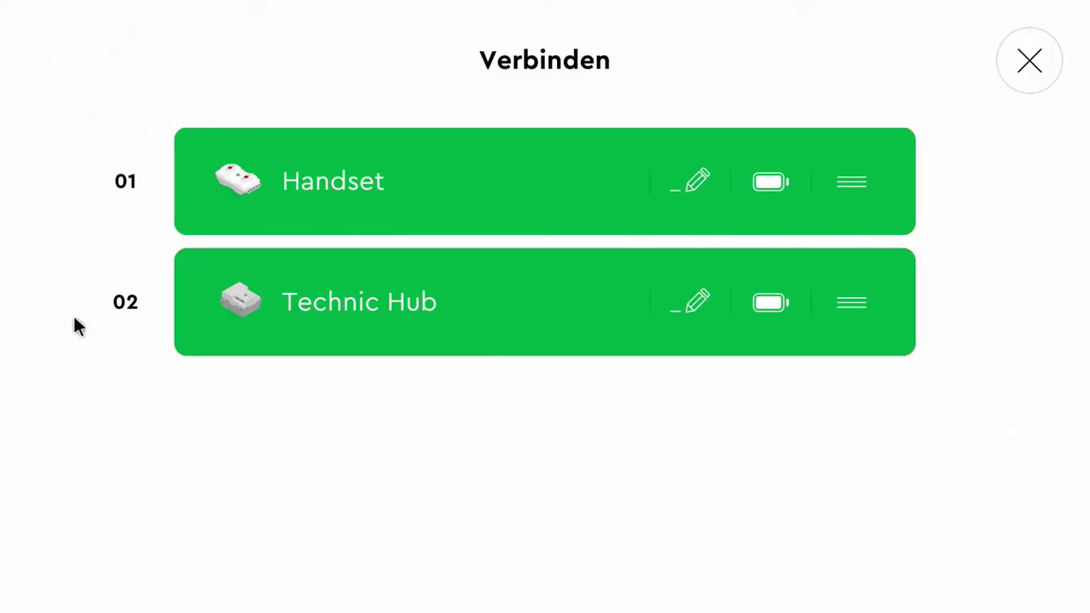
pyautogui.moveTo(654, 364)
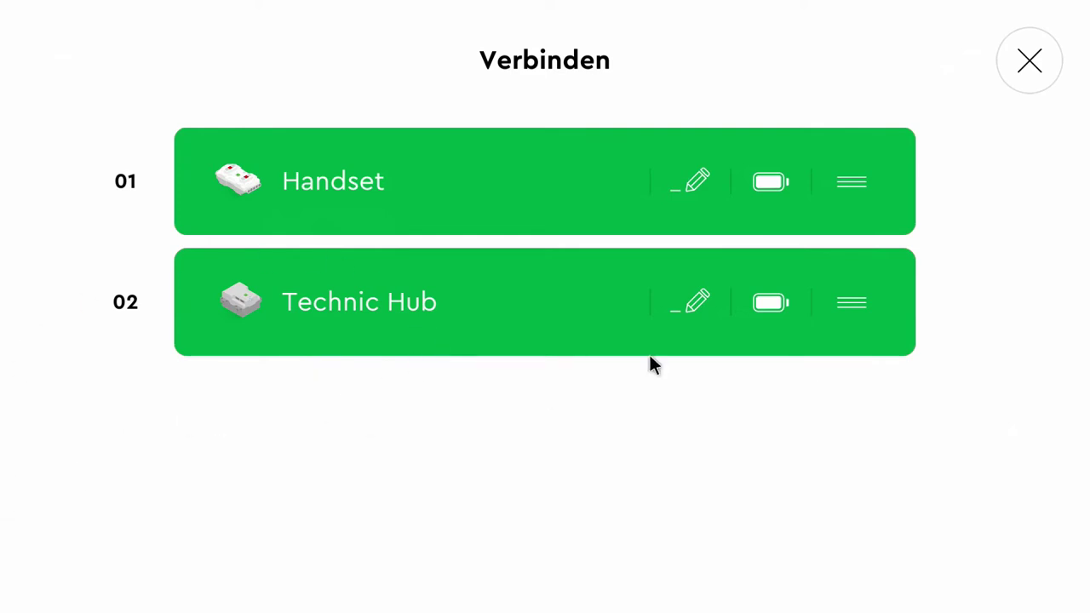
pyautogui.click(1029, 61)
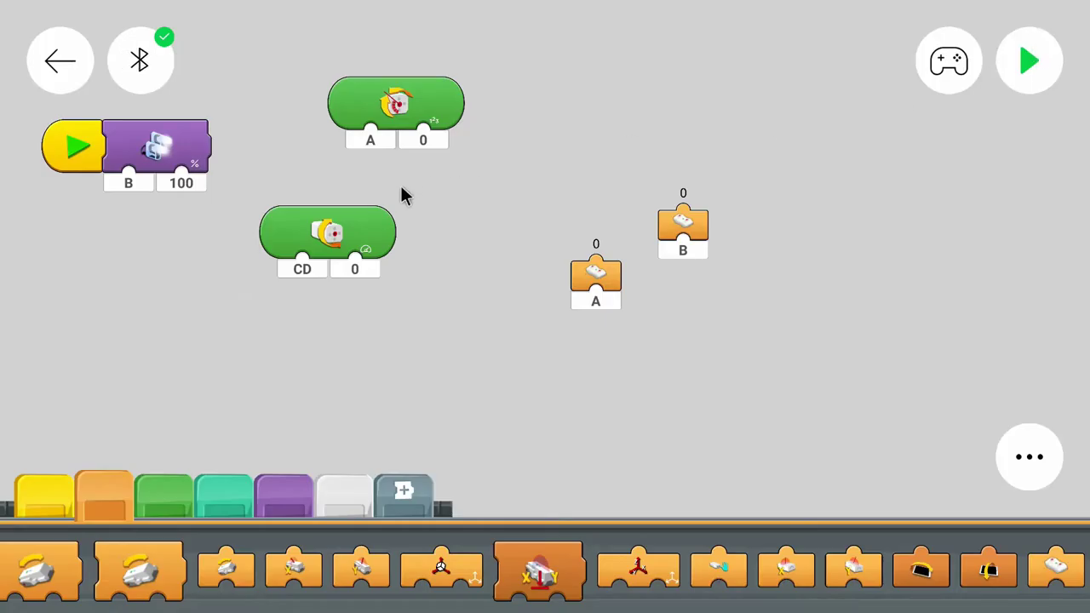
pyautogui.moveTo(362, 157)
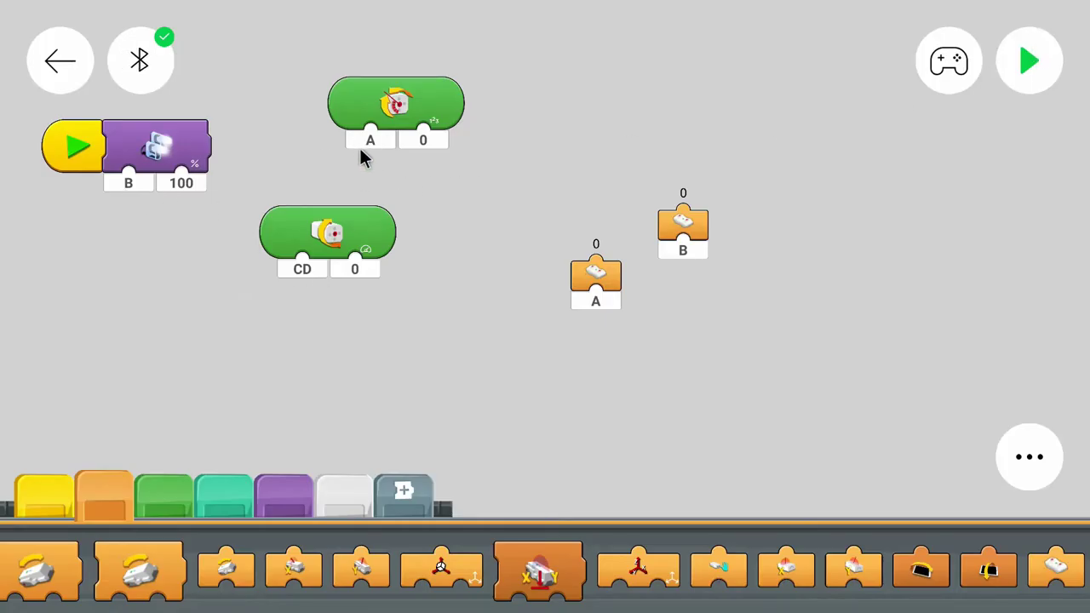
pyautogui.click(140, 60)
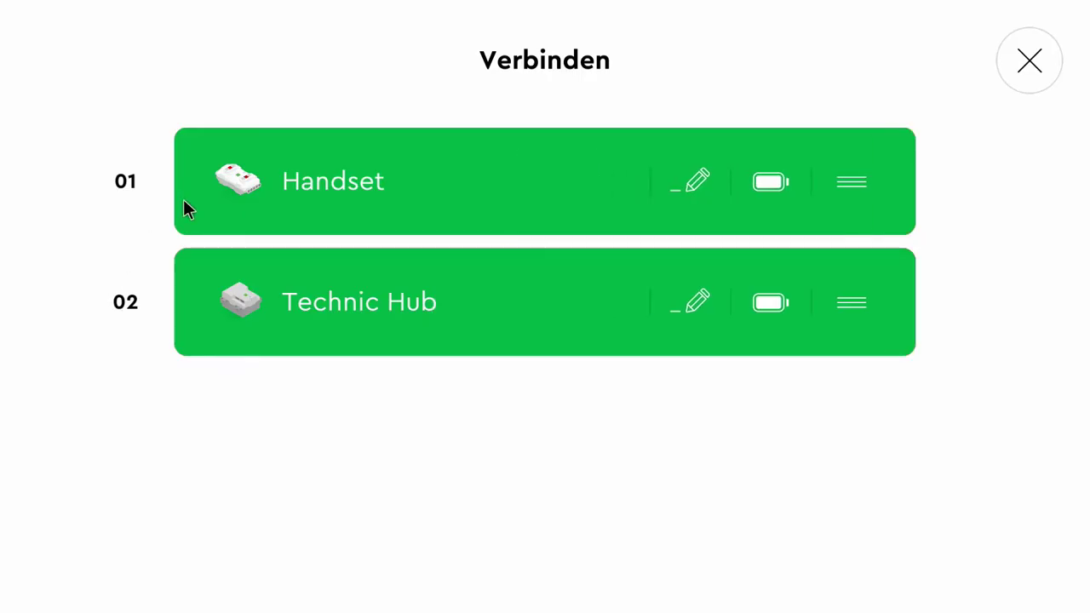
pyautogui.moveTo(1077, 47)
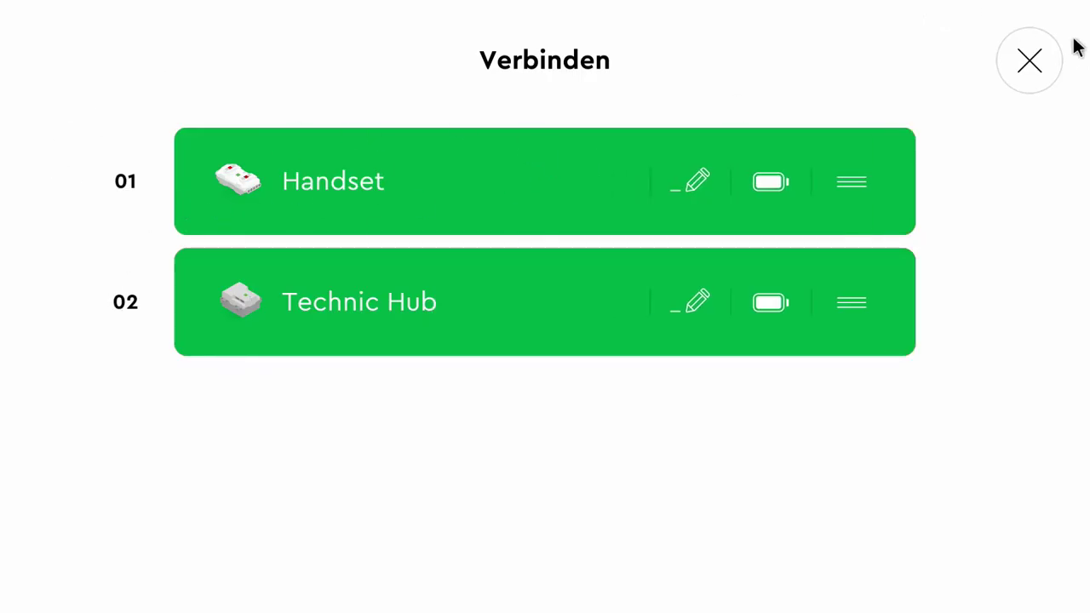
pyautogui.click(1029, 60)
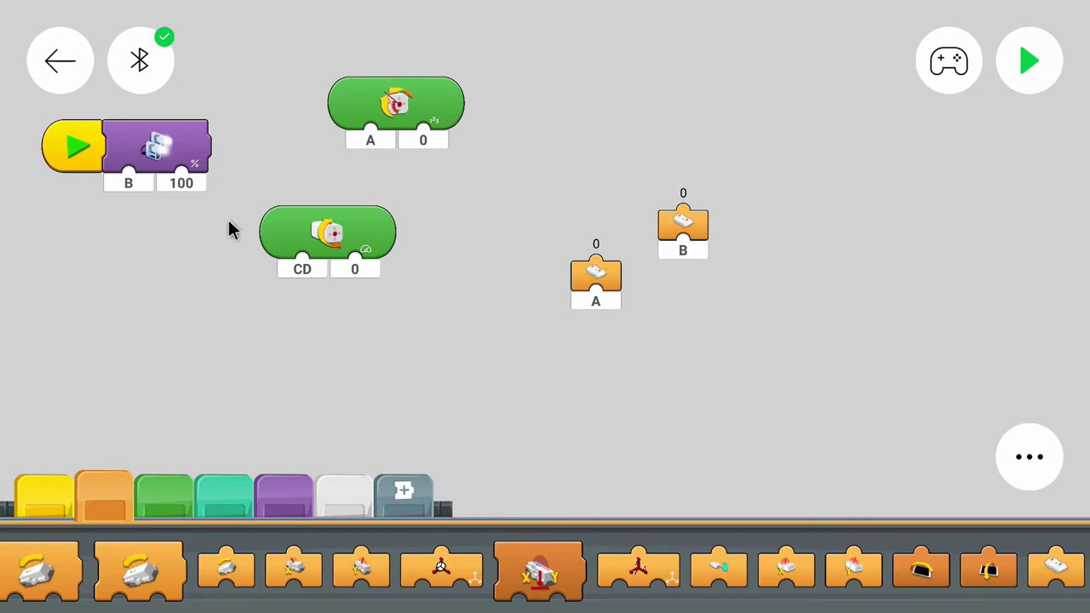
pyautogui.moveTo(370, 230)
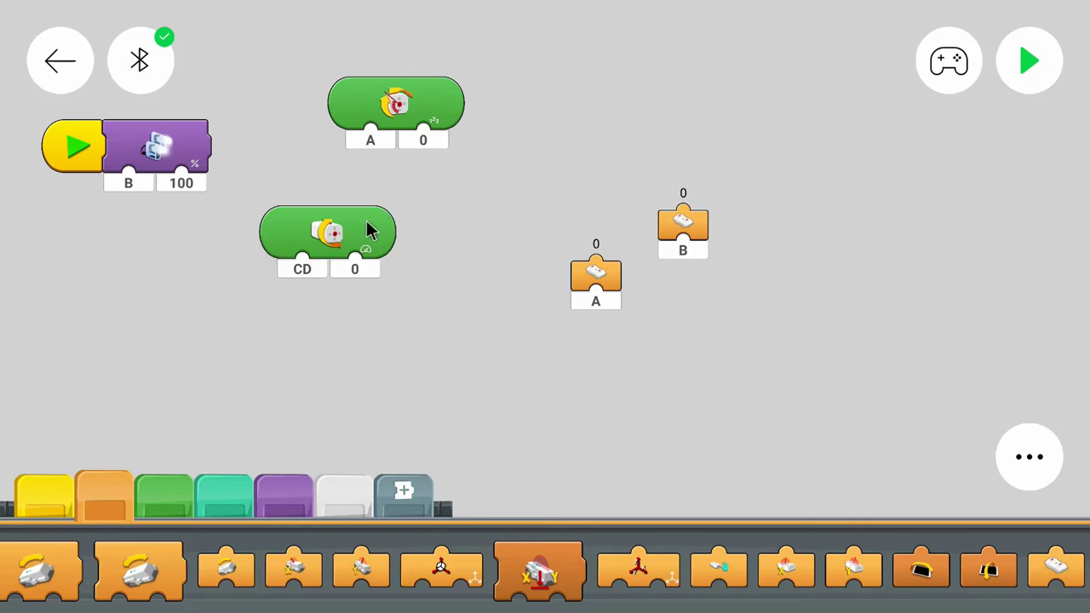
pyautogui.moveTo(394, 242)
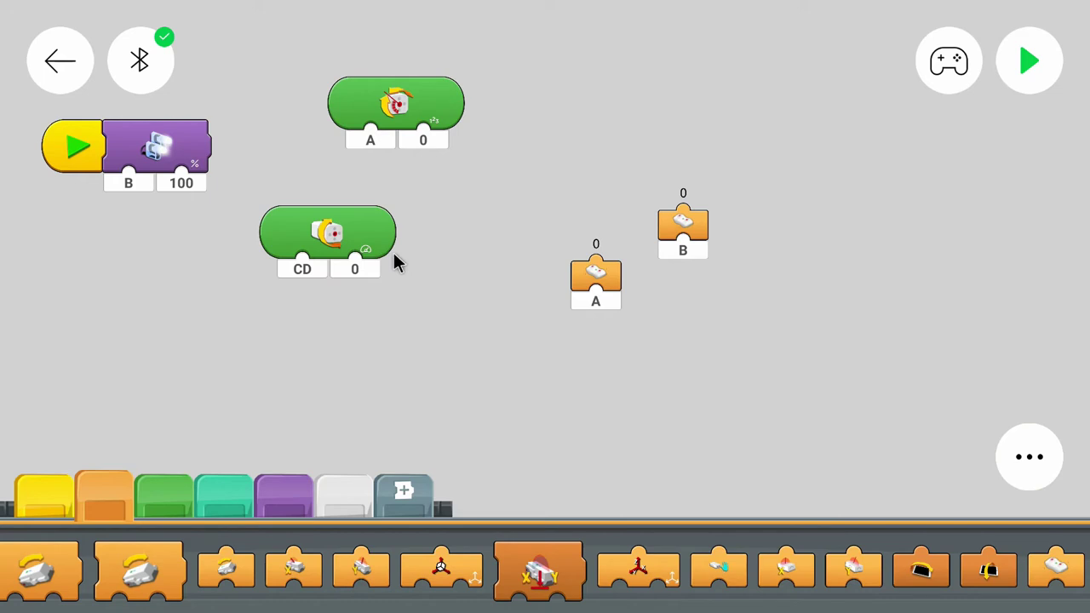
pyautogui.moveTo(388, 483)
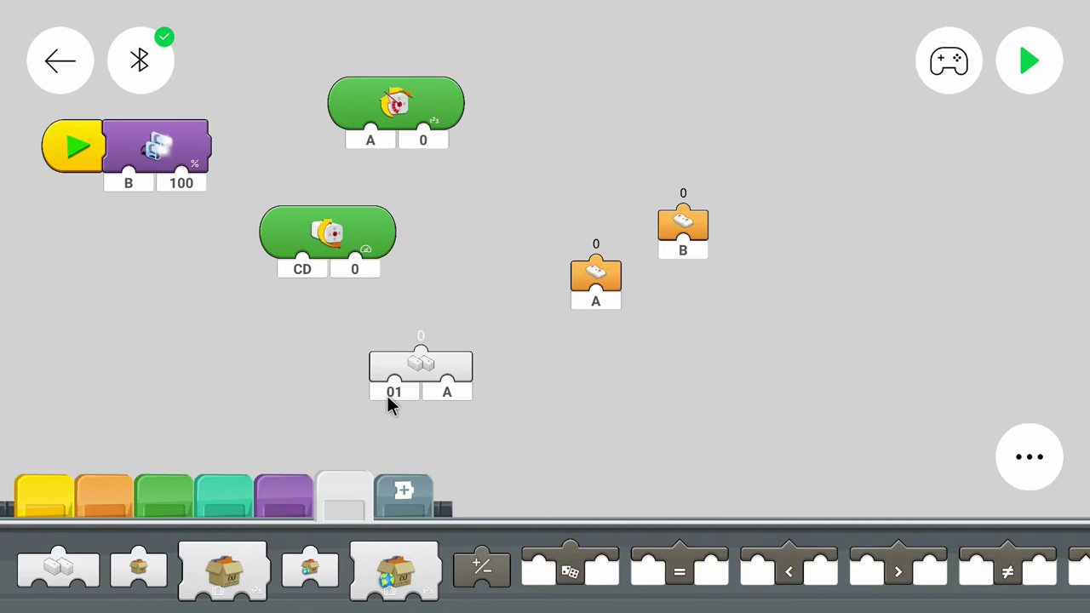
# Create a hub/port block set to Technic Hub 02, port B, below the light block.
pyautogui.click(394, 391)
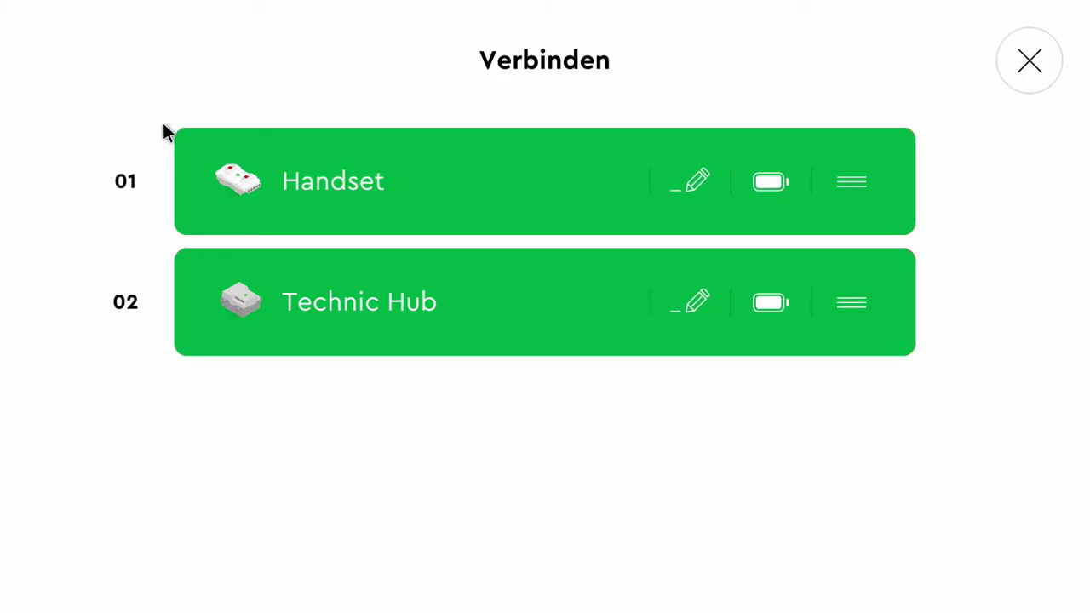
pyautogui.moveTo(1029, 59)
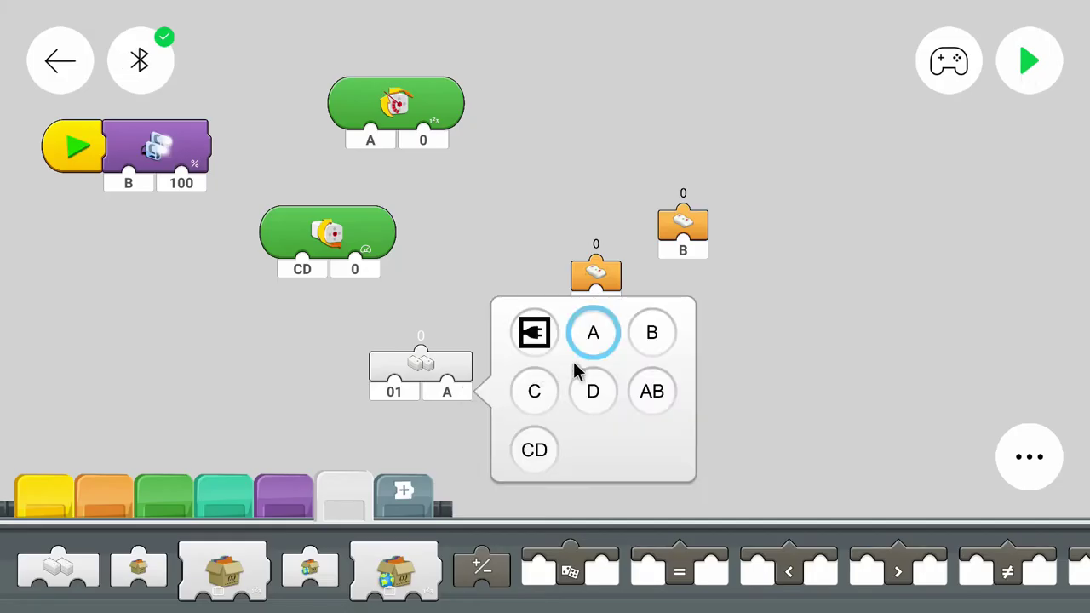
pyautogui.click(592, 332)
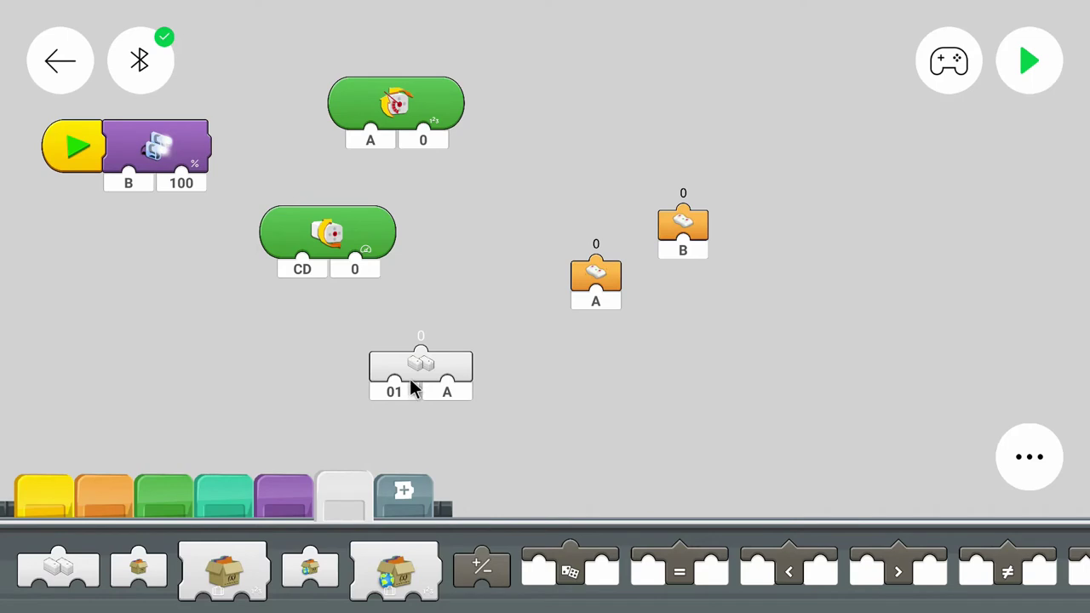
pyautogui.moveTo(383, 334)
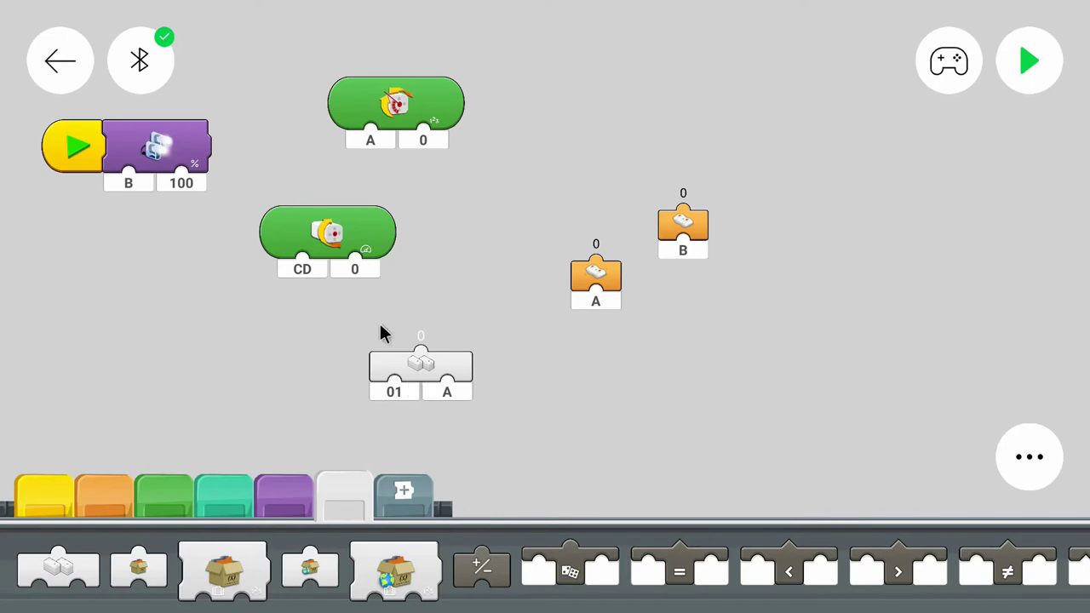
pyautogui.click(140, 60)
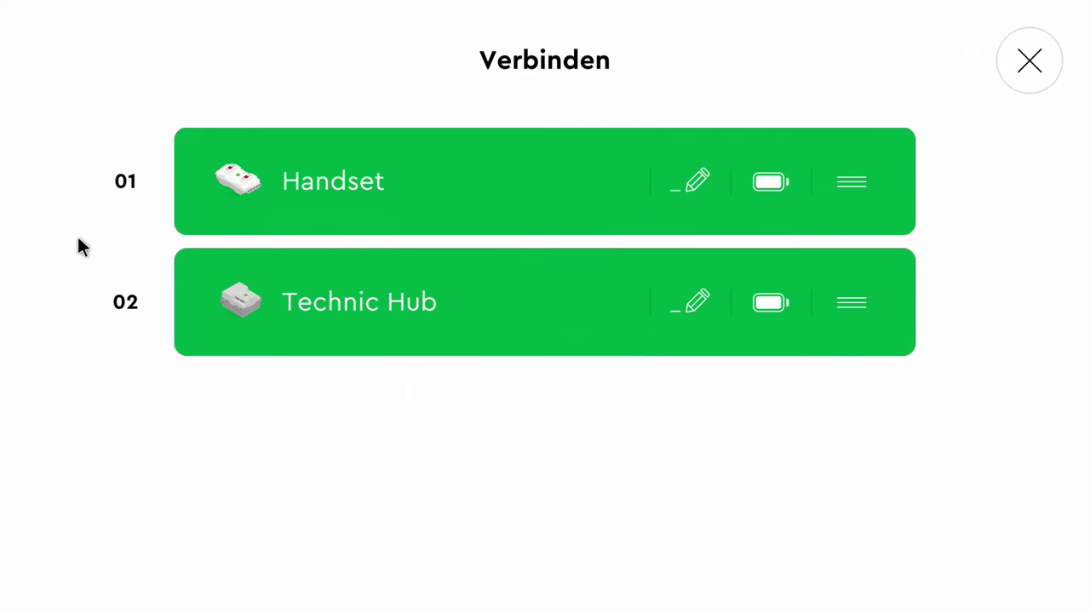
pyautogui.click(1029, 60)
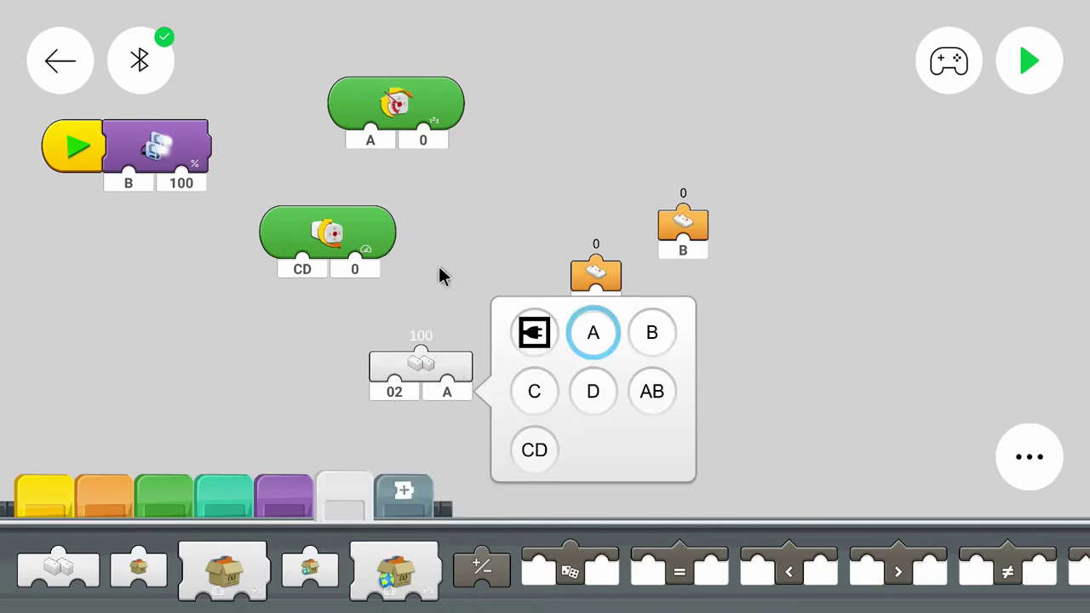
pyautogui.click(593, 332)
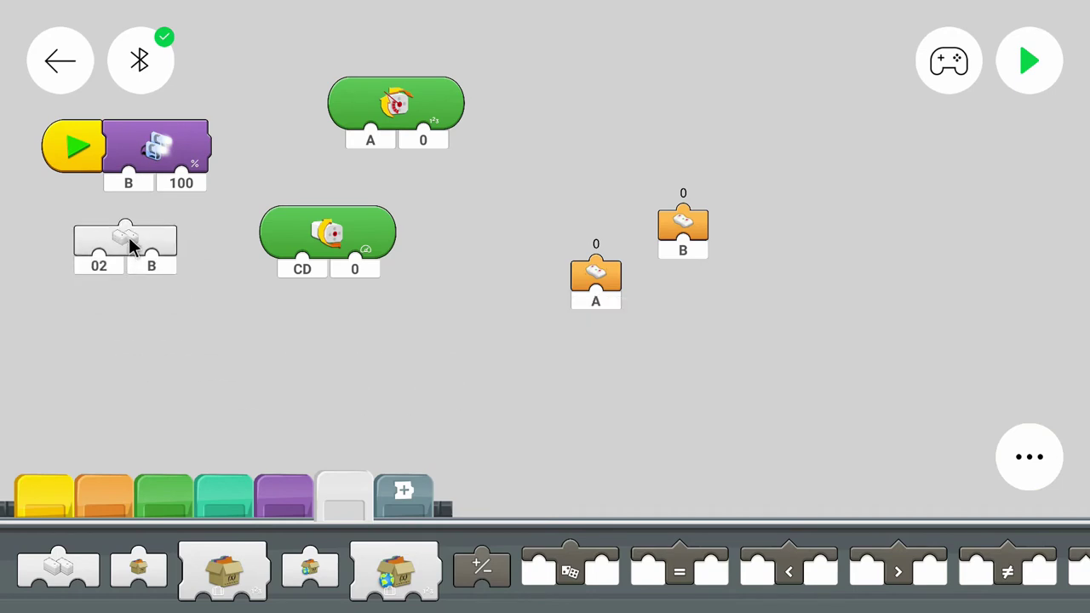
# Plug the hub 02, port B block into the 100 percent light block's port input.
pyautogui.moveTo(125, 247); pyautogui.dragTo(155, 196)
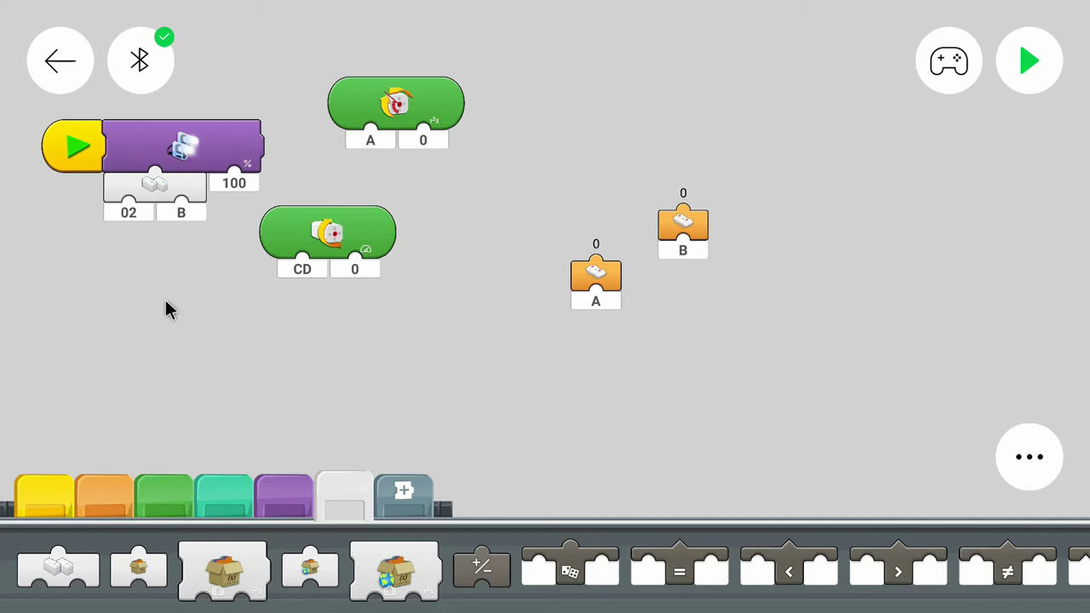
pyautogui.moveTo(583, 304)
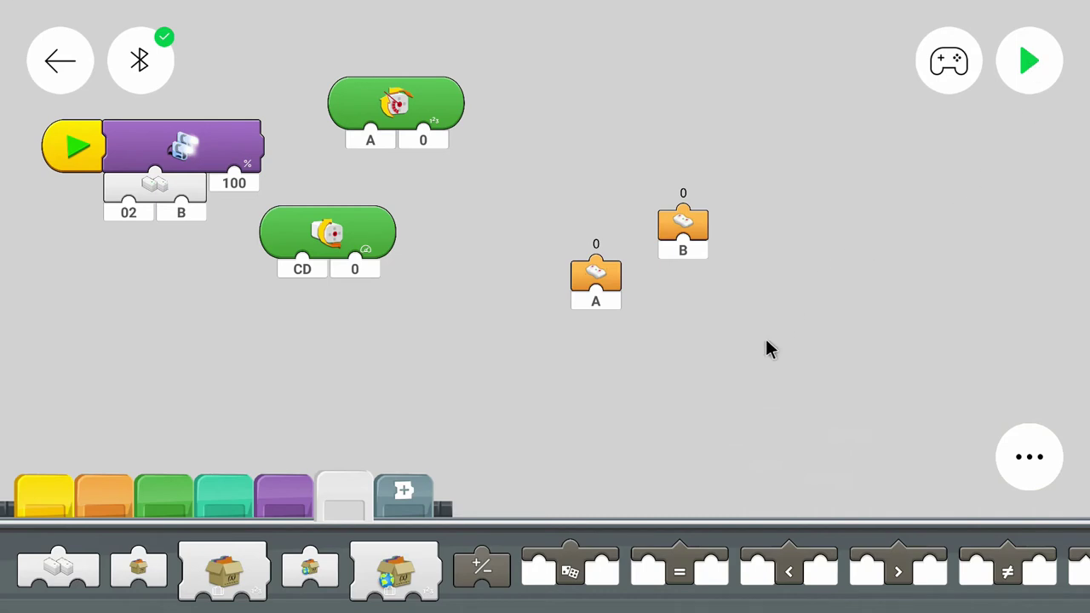
pyautogui.moveTo(761, 367)
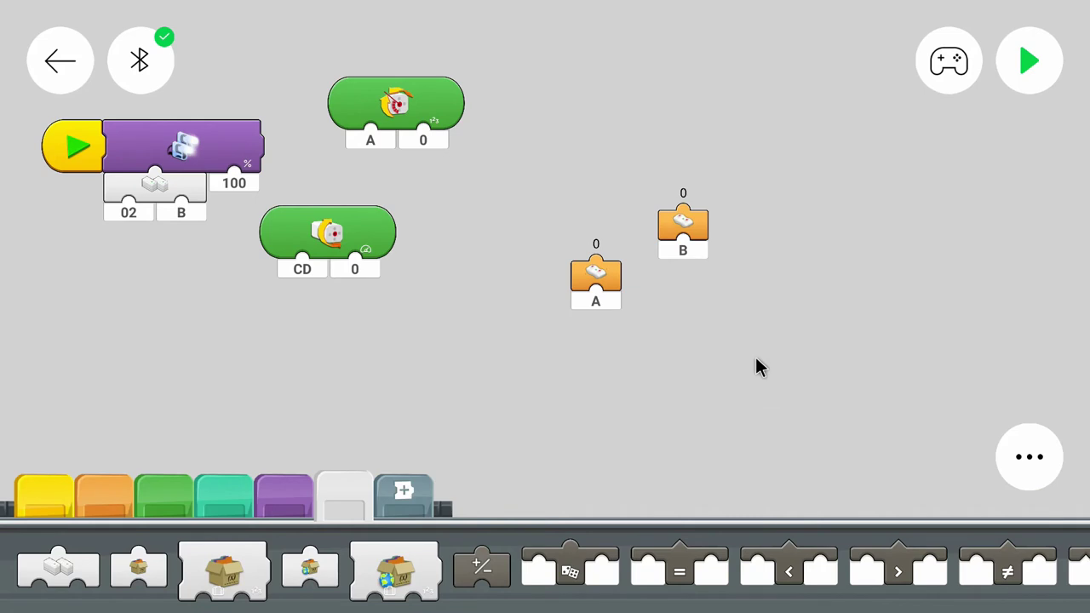
pyautogui.moveTo(17, 587)
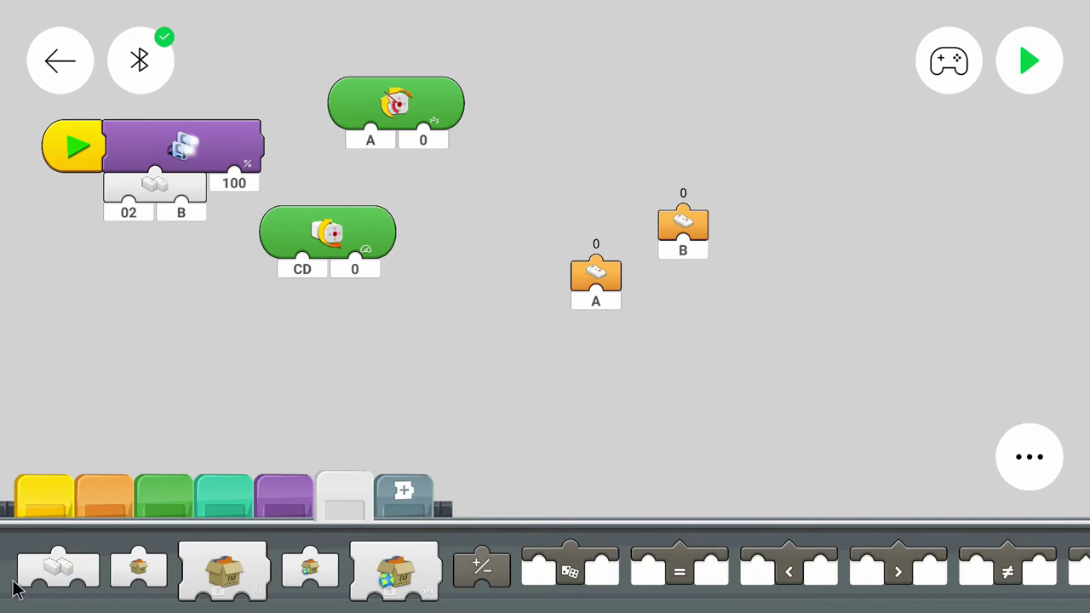
# Place another block near the steering motor 02 A and drive motors 02 CD blocks.
pyautogui.moveTo(328, 230); pyautogui.dragTo(328, 294)
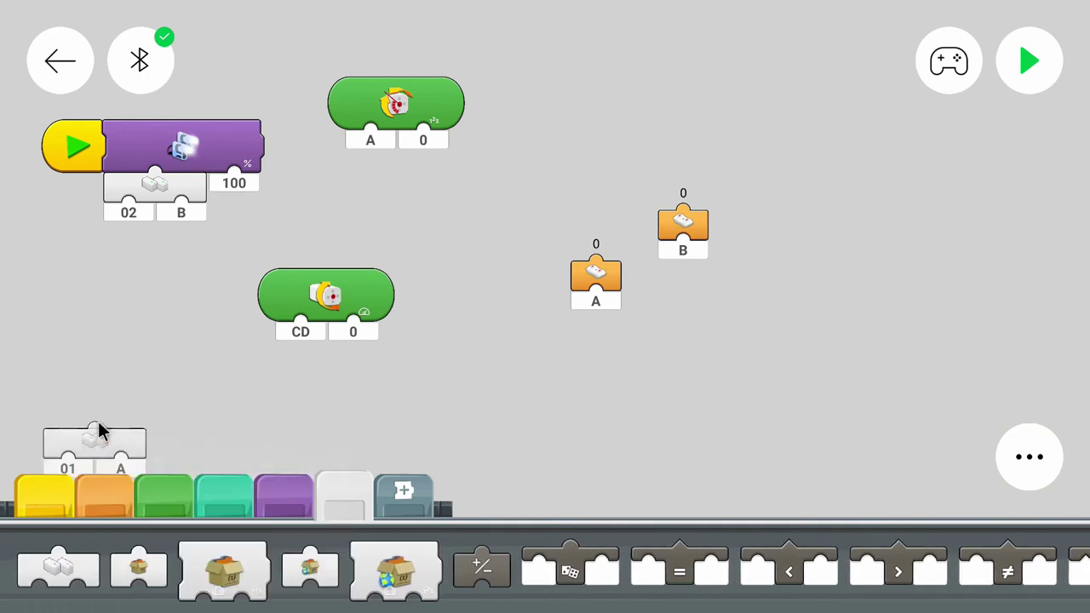
pyautogui.click(94, 439)
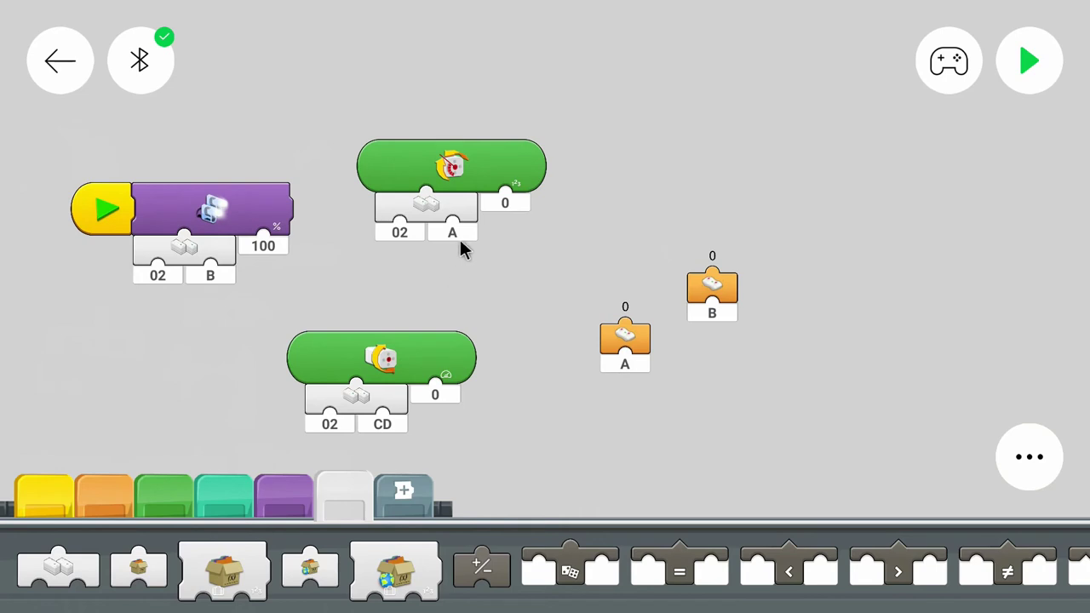
pyautogui.moveTo(311, 349)
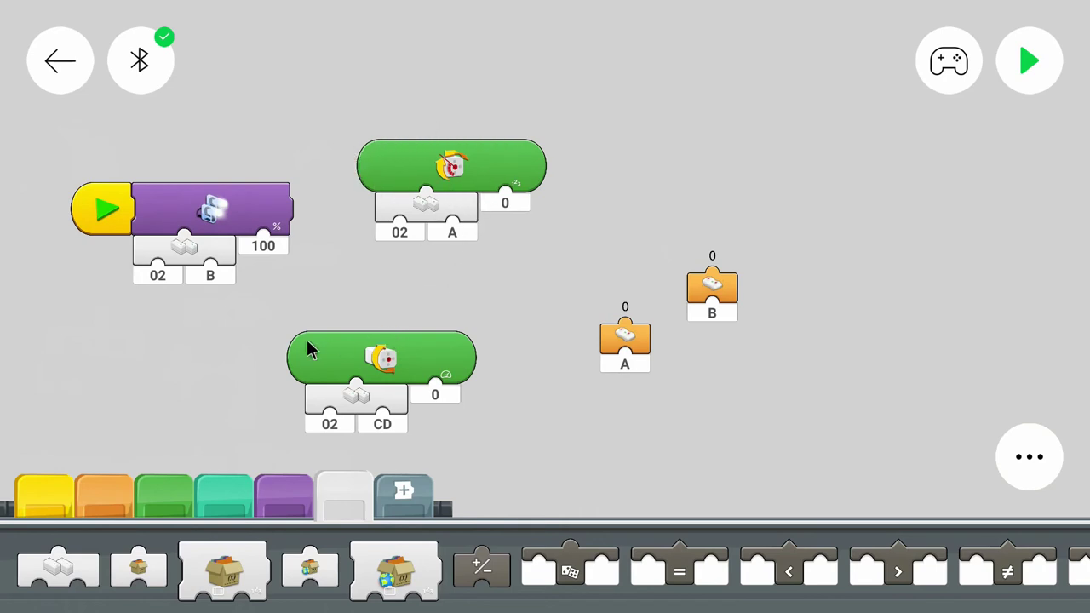
pyautogui.moveTo(666, 387)
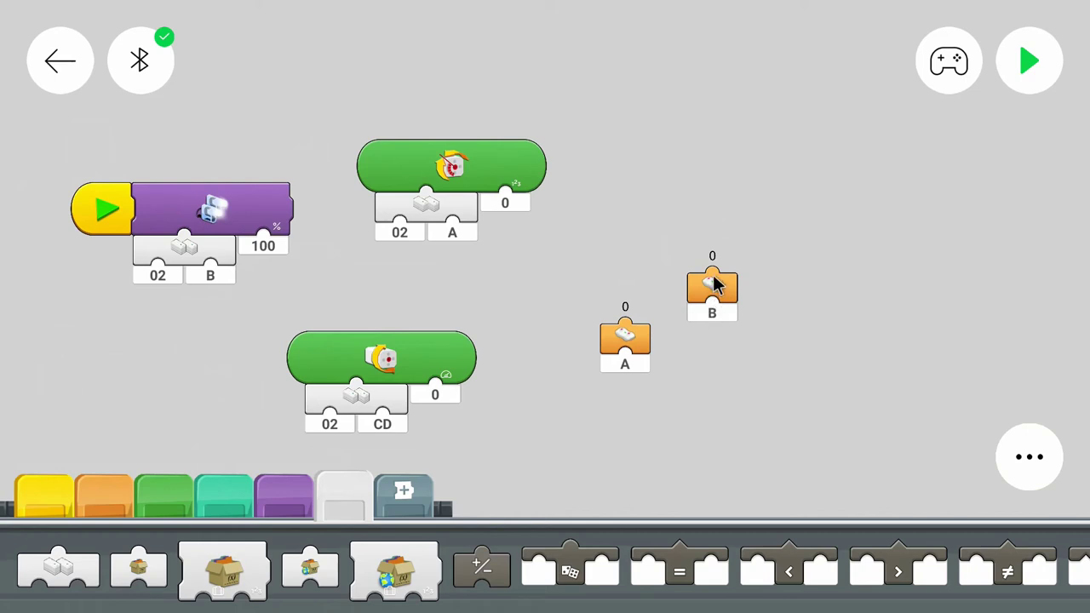
# Trial-fit buttons B and A into the steering and drive motor inputs, then pull both back out.
pyautogui.moveTo(712, 290); pyautogui.dragTo(505, 209)
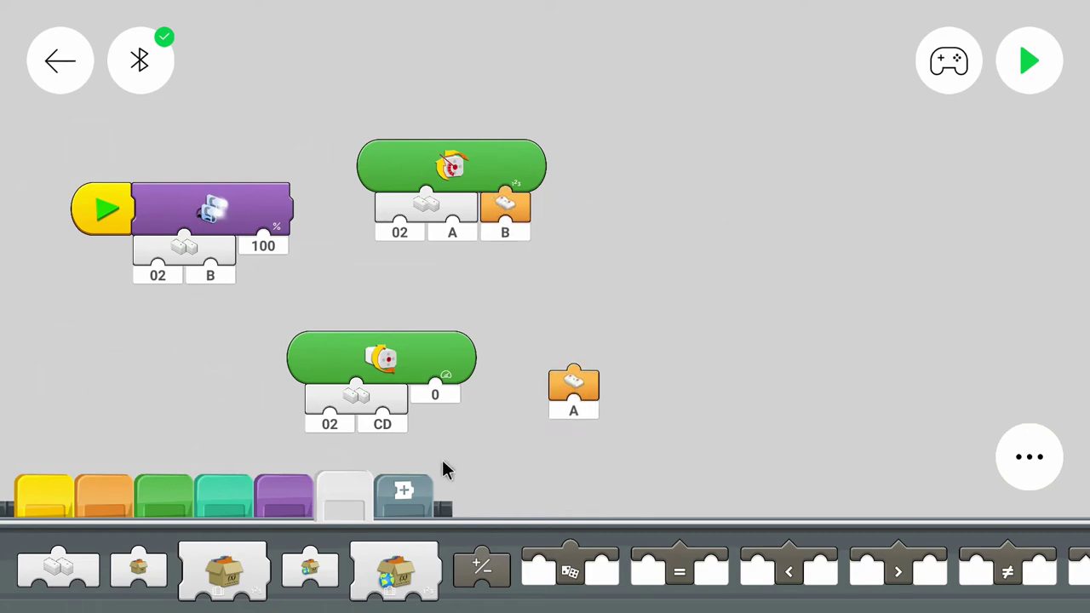
pyautogui.moveTo(573, 392); pyautogui.dragTo(435, 409)
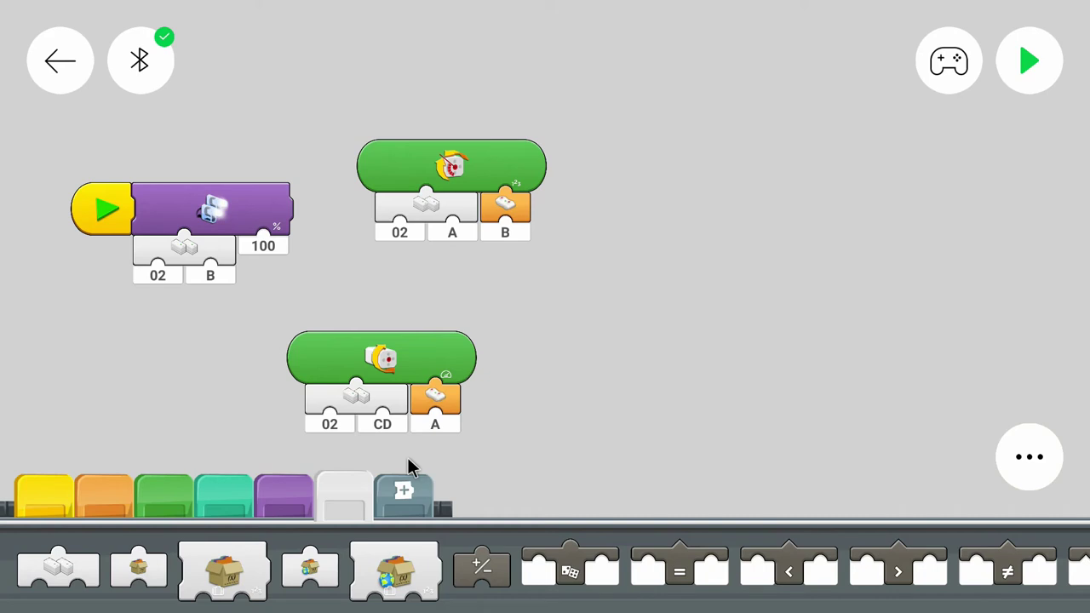
pyautogui.moveTo(455, 390)
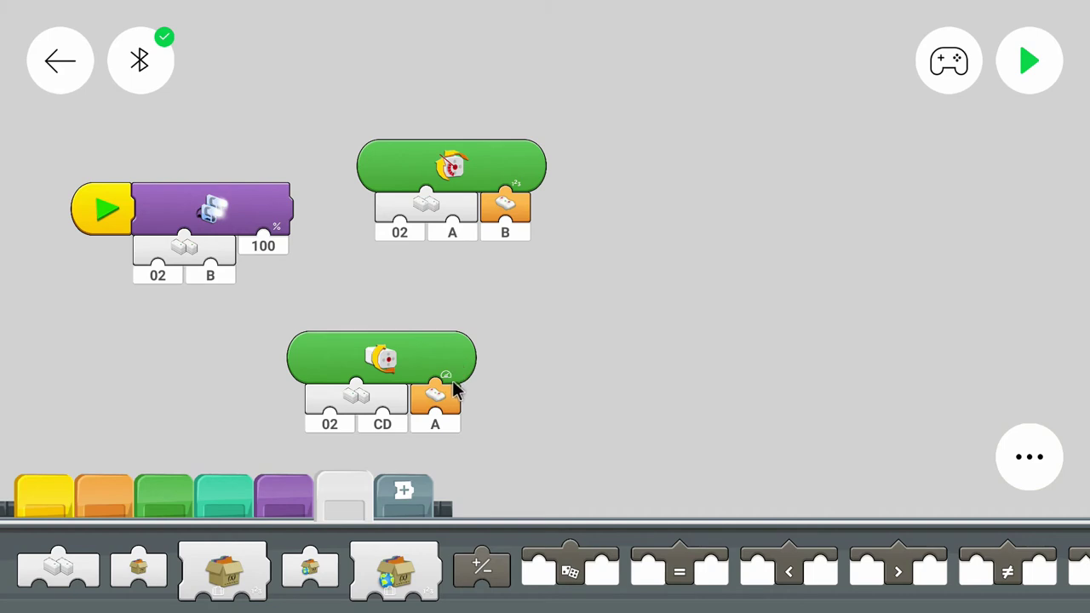
pyautogui.moveTo(383, 321)
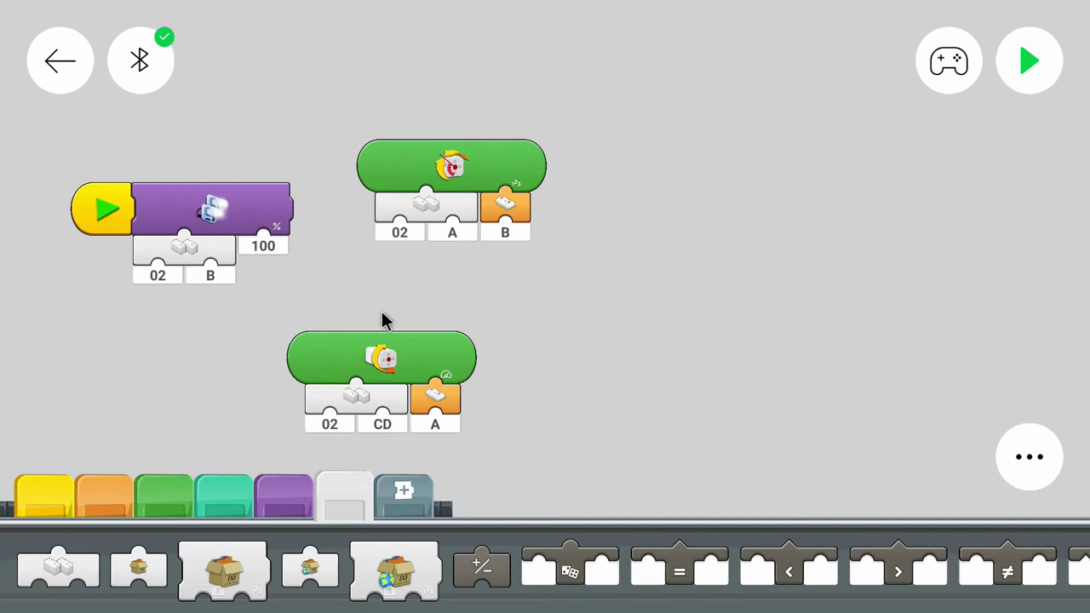
pyautogui.moveTo(505, 209); pyautogui.dragTo(579, 285)
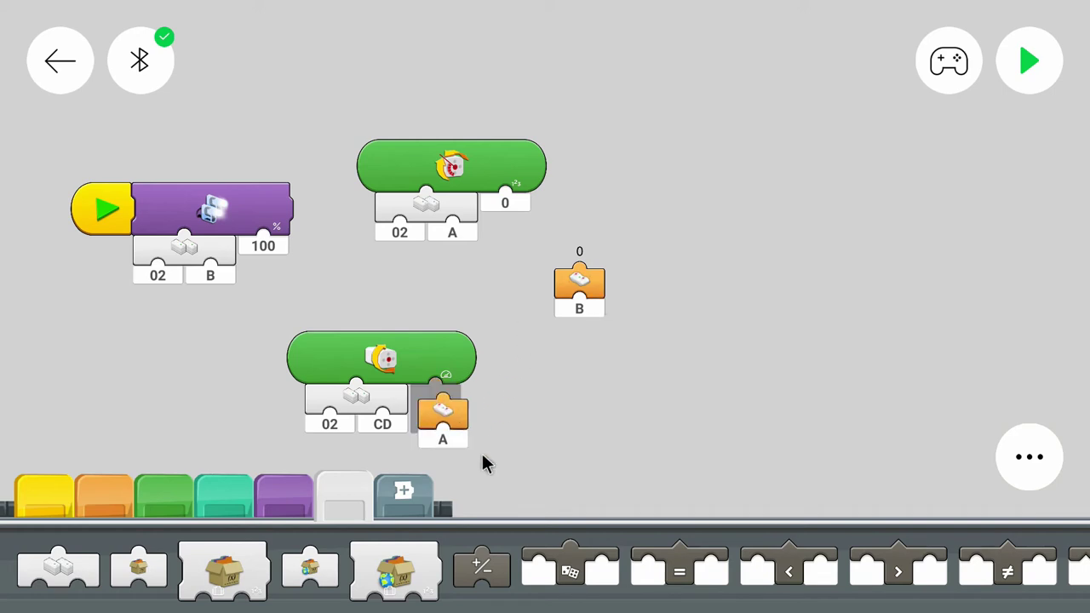
pyautogui.moveTo(441, 417); pyautogui.dragTo(547, 443)
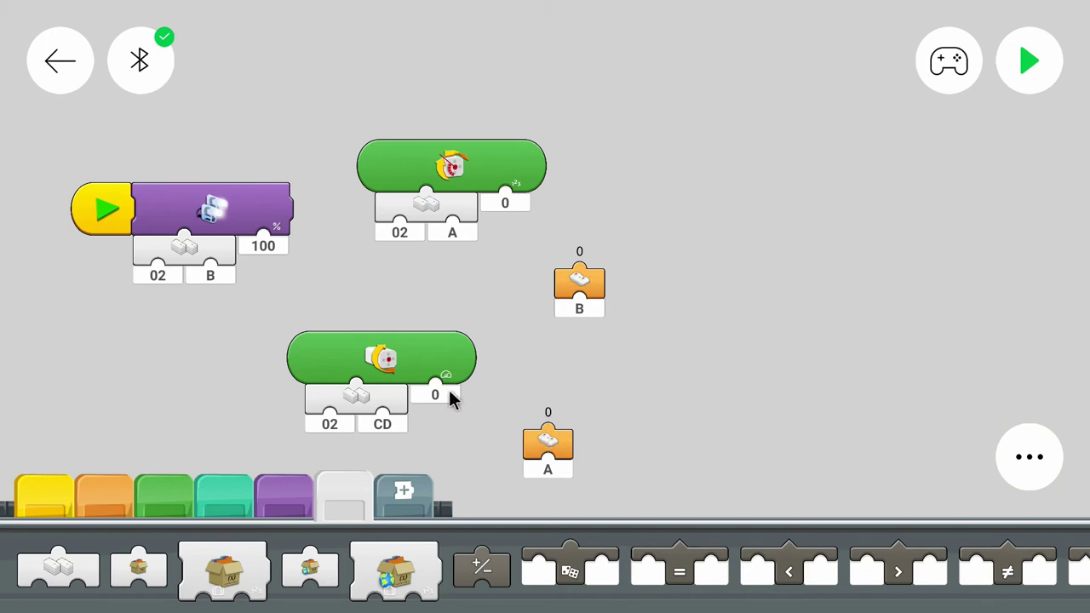
pyautogui.moveTo(451, 371)
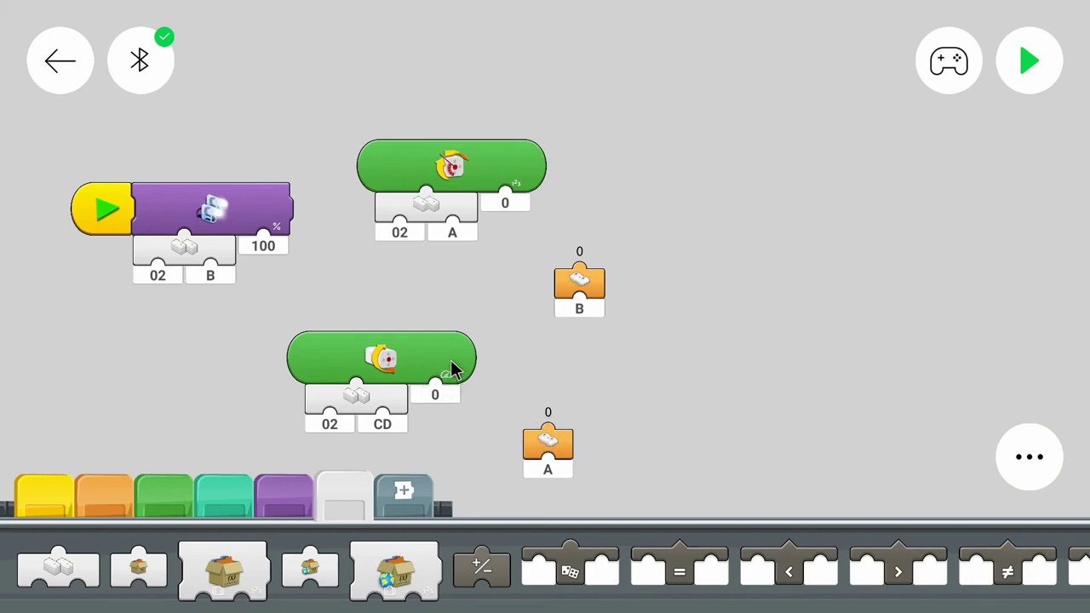
pyautogui.moveTo(547, 448); pyautogui.dragTo(434, 404)
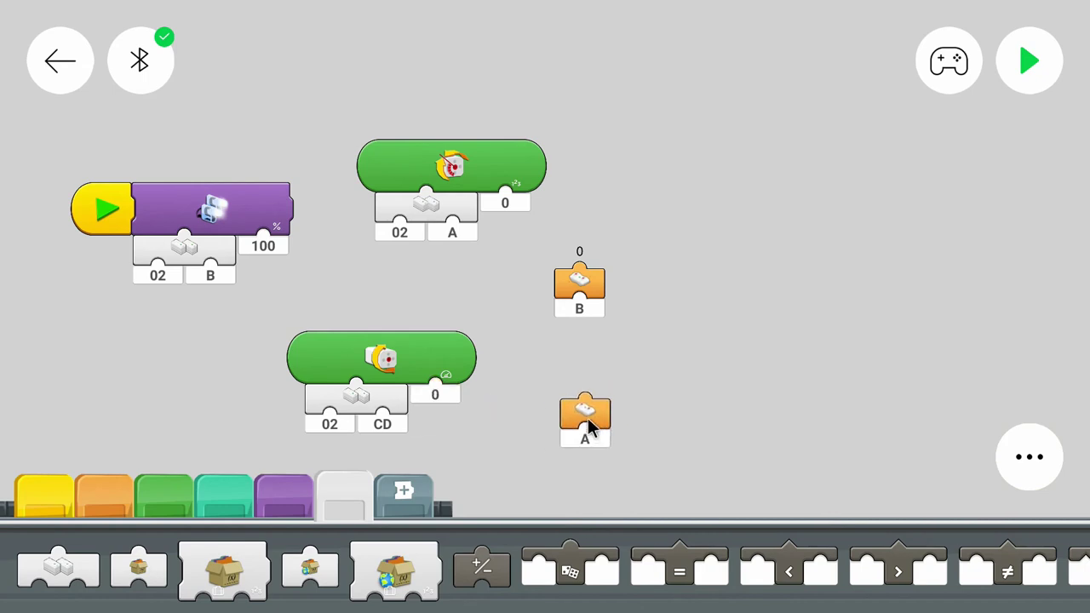
pyautogui.moveTo(585, 418); pyautogui.dragTo(568, 418)
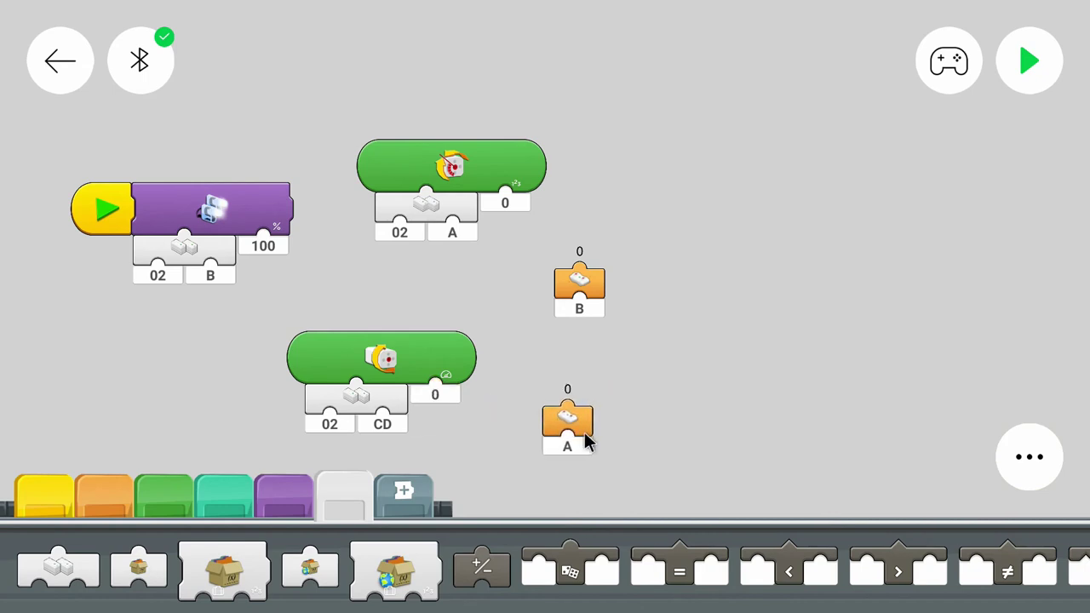
pyautogui.moveTo(588, 494)
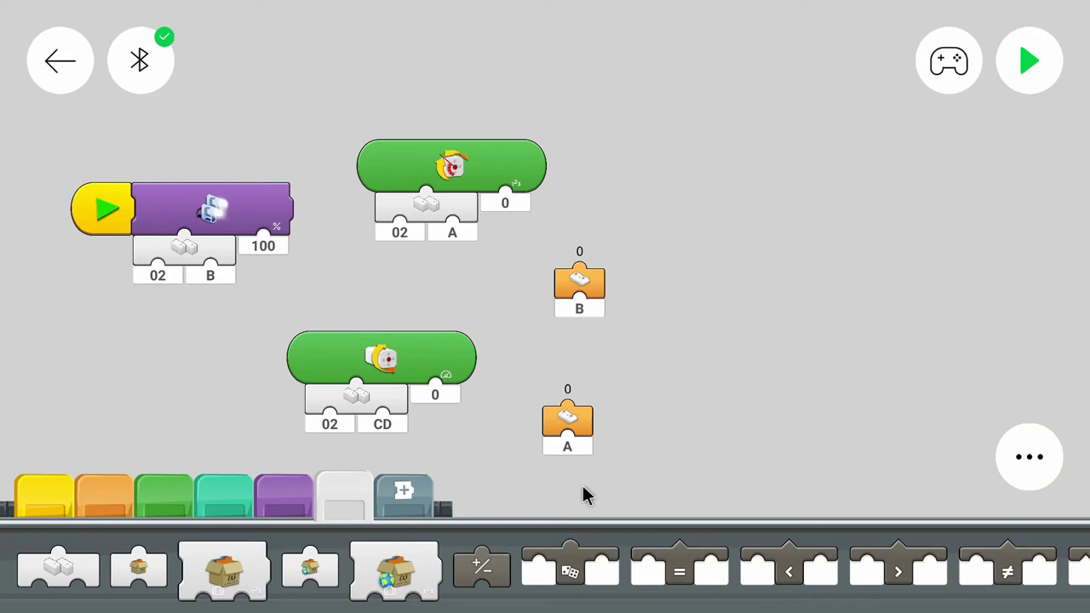
pyautogui.moveTo(638, 569)
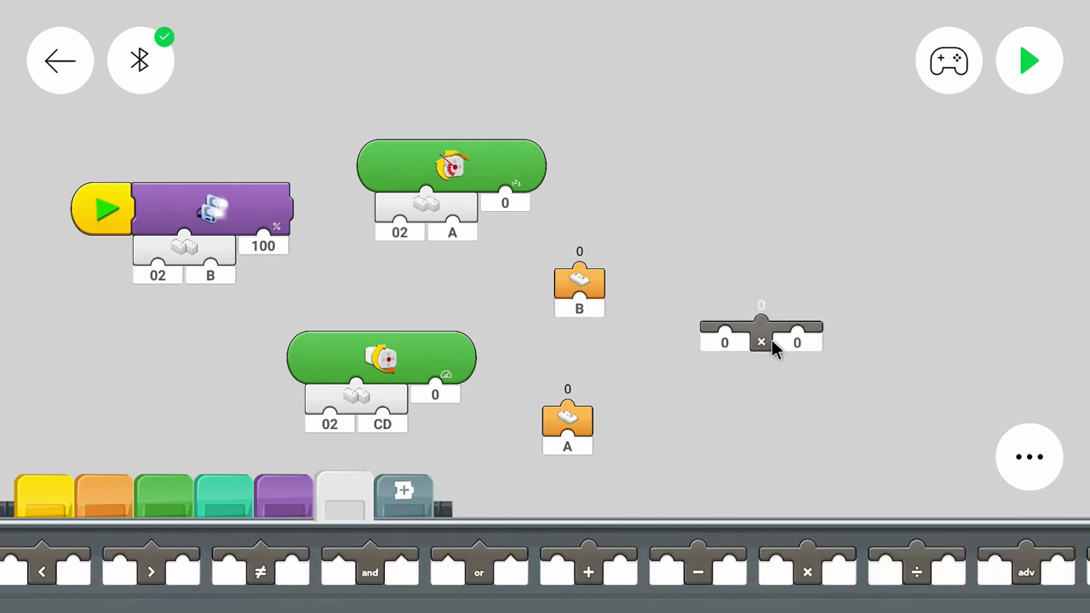
# Feed button A × 100 into the drive motors 02 CD block.
pyautogui.click(796, 341)
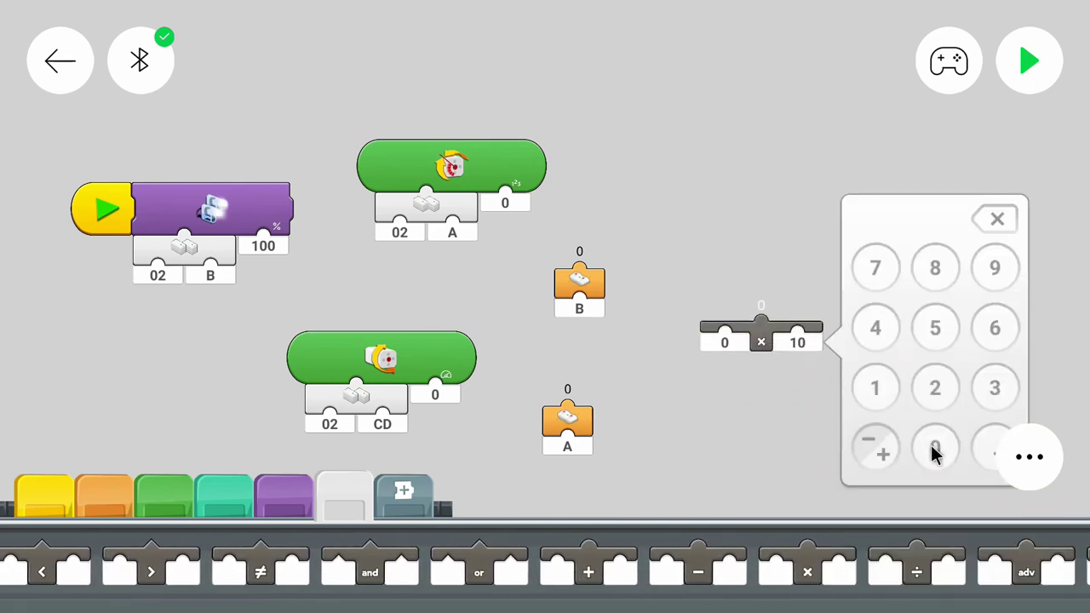
pyautogui.click(935, 449)
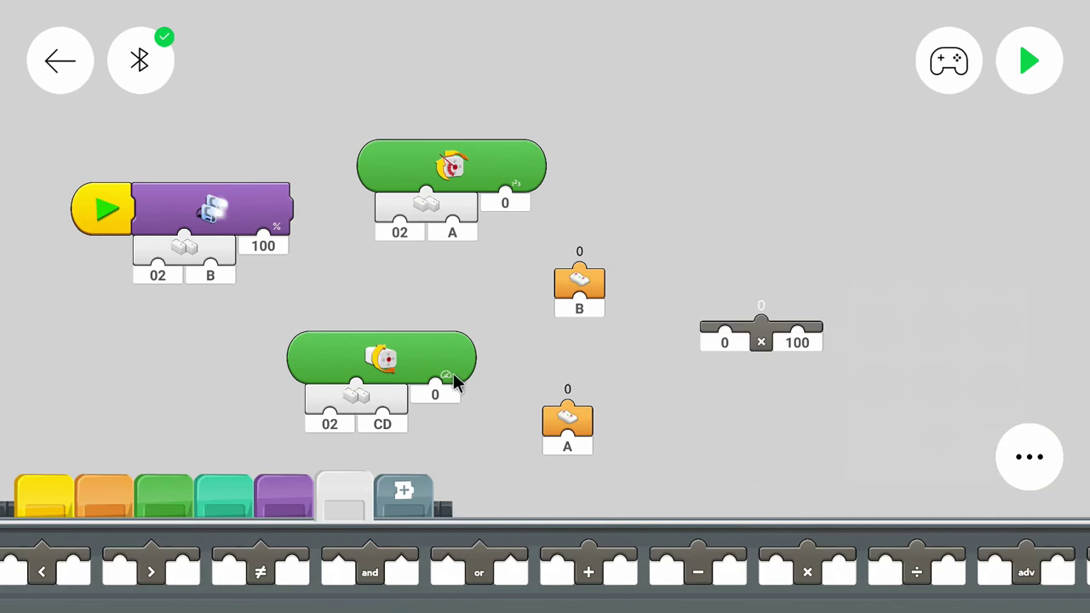
pyautogui.moveTo(760, 333); pyautogui.dragTo(697, 400)
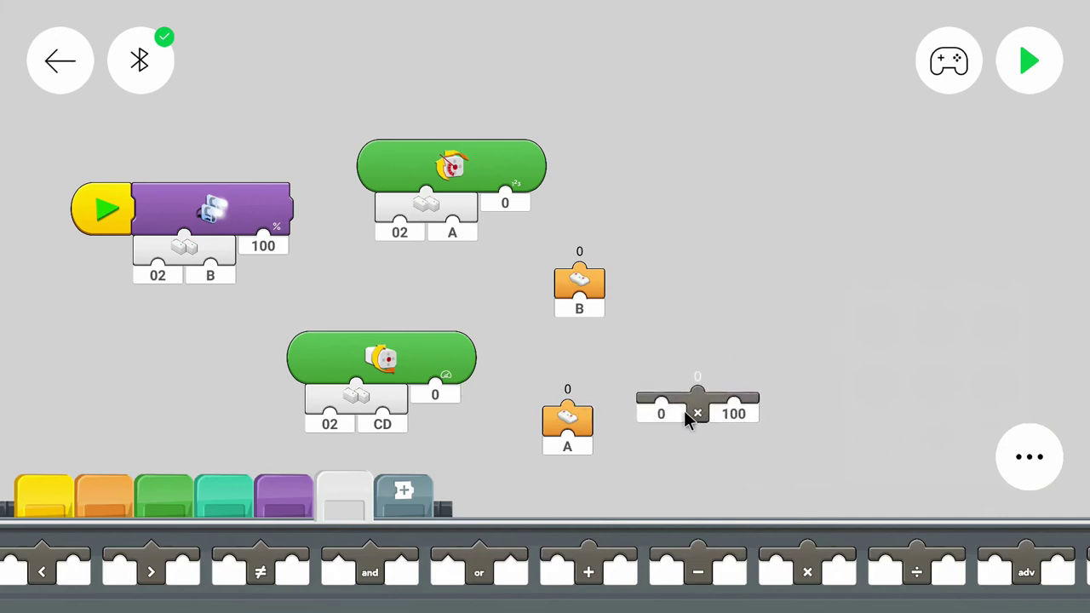
pyautogui.moveTo(567, 418); pyautogui.dragTo(662, 413)
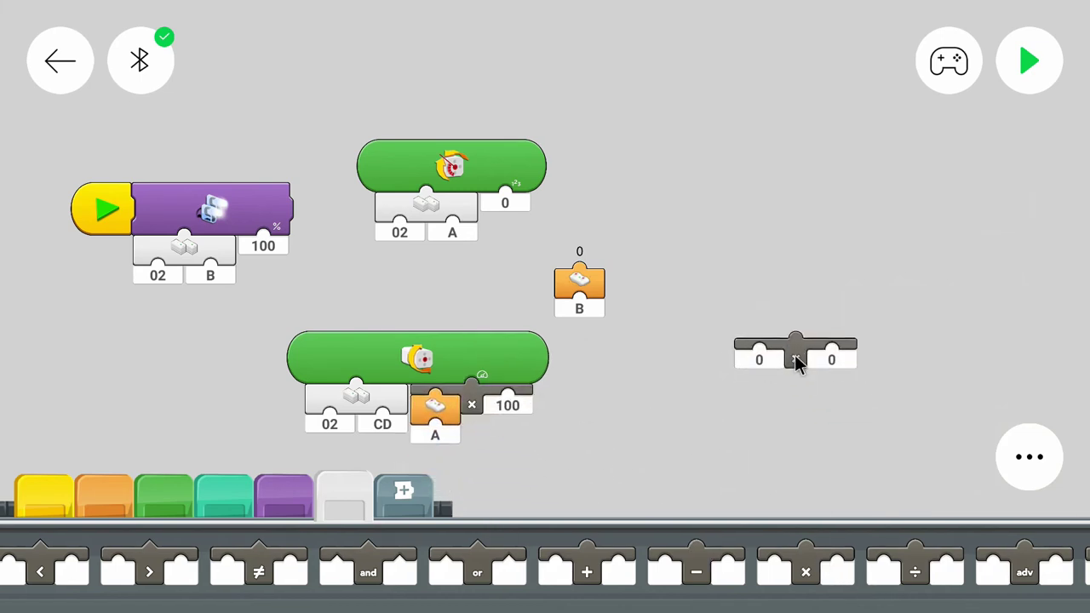
# Feed button B × 100 into the steering motor 02 A block.
pyautogui.click(831, 358)
pyautogui.write('100')
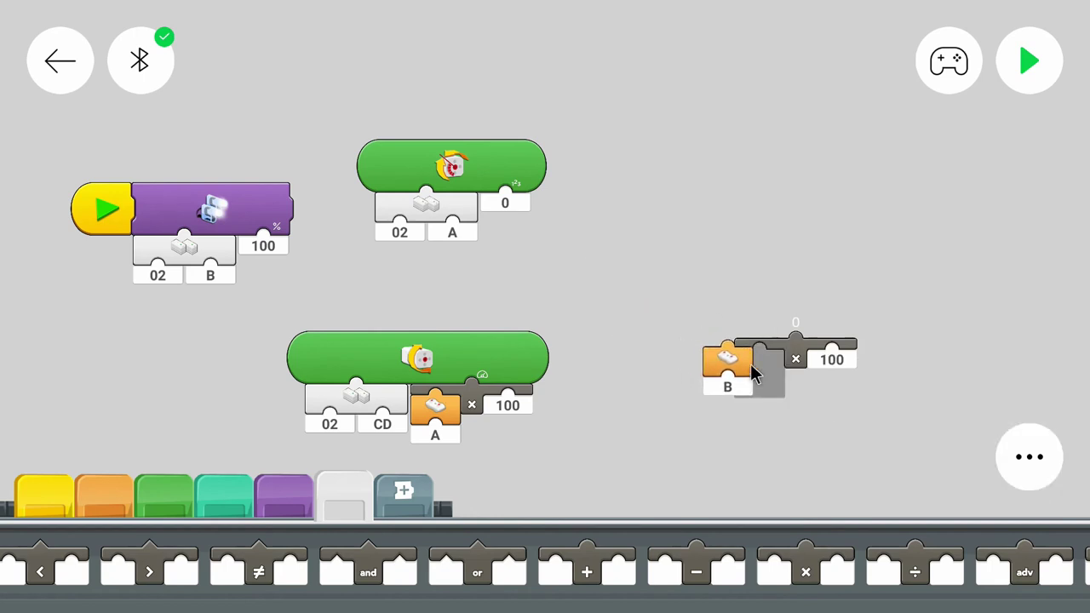
pyautogui.moveTo(729, 357); pyautogui.dragTo(498, 222)
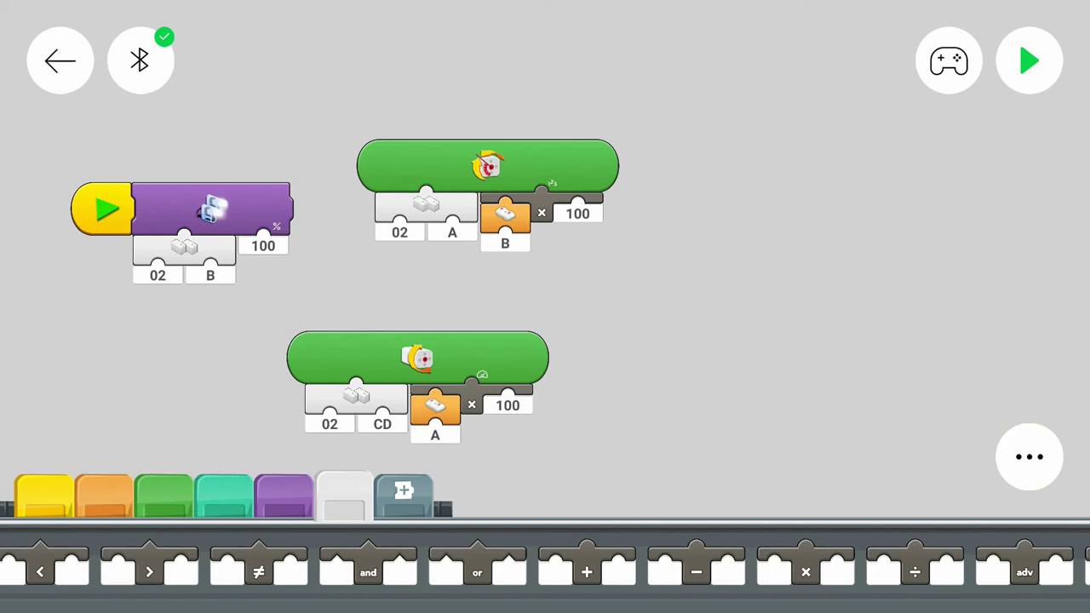
pyautogui.moveTo(712, 383)
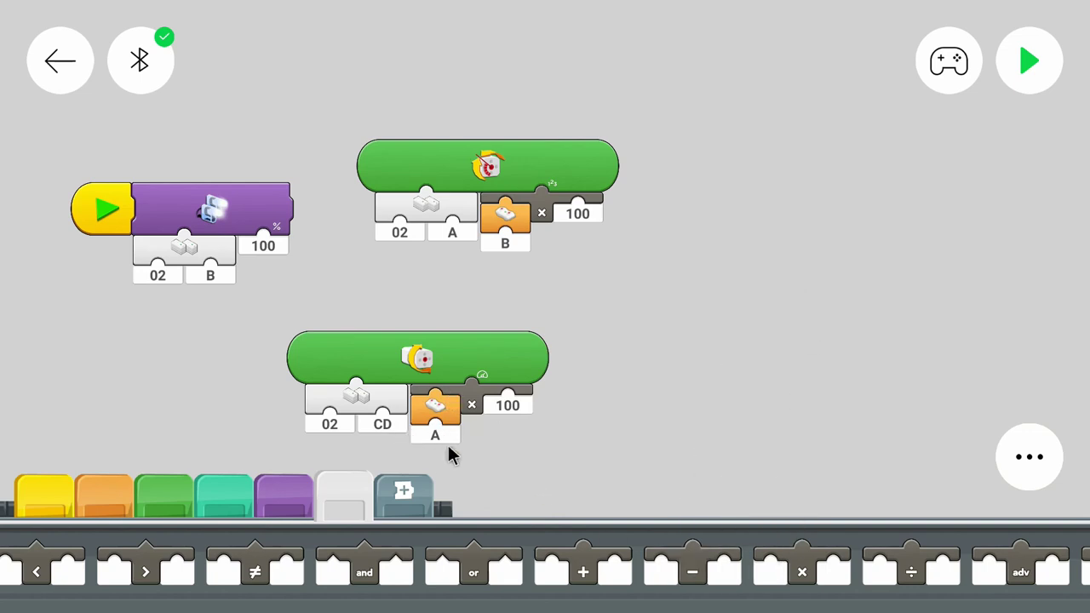
pyautogui.click(508, 405)
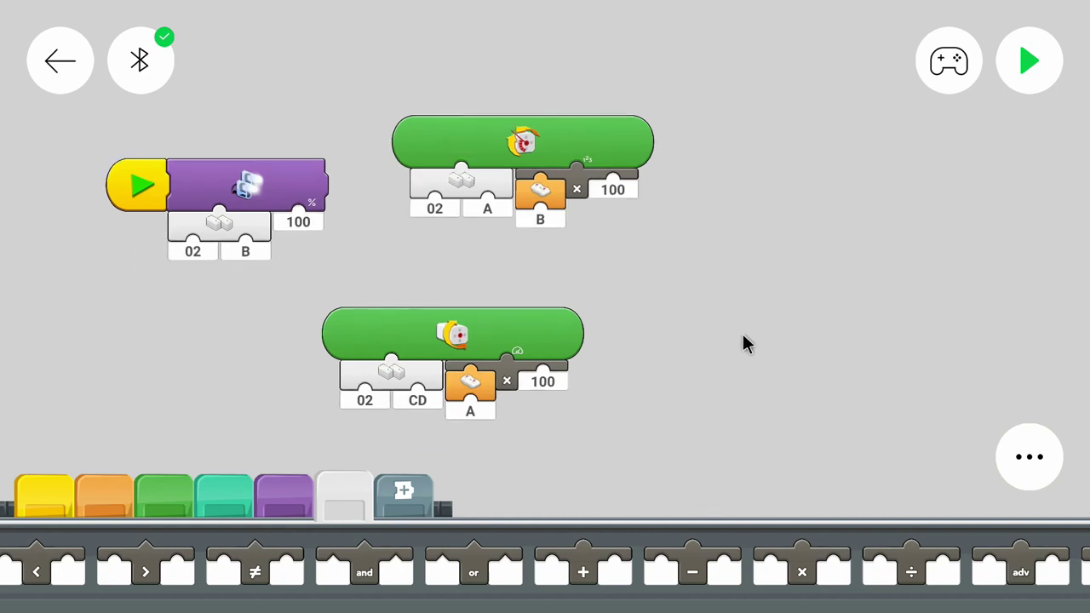
pyautogui.click(1030, 60)
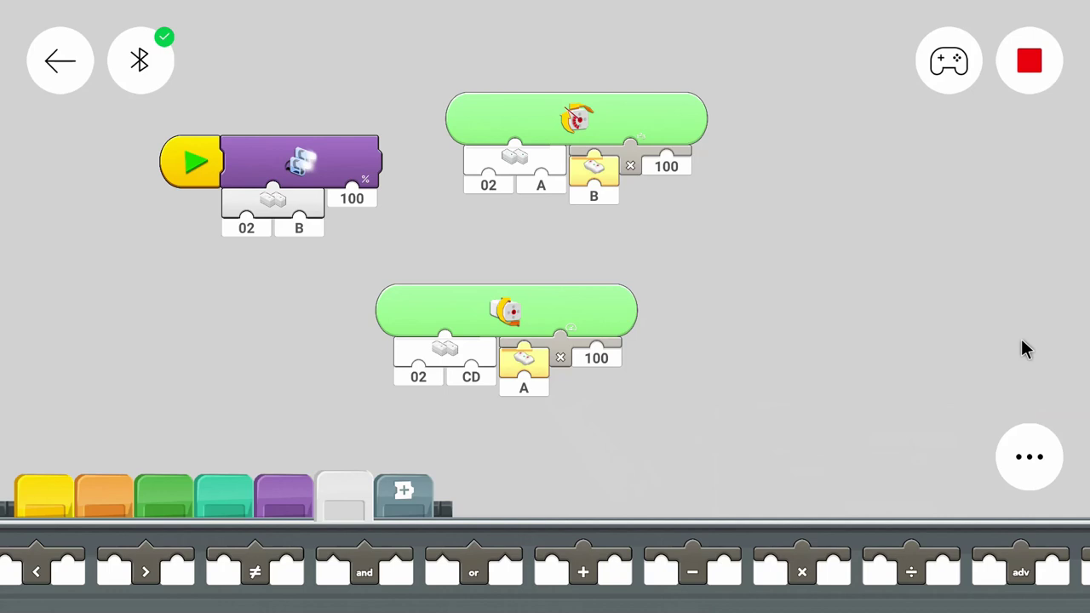
pyautogui.click(1029, 60)
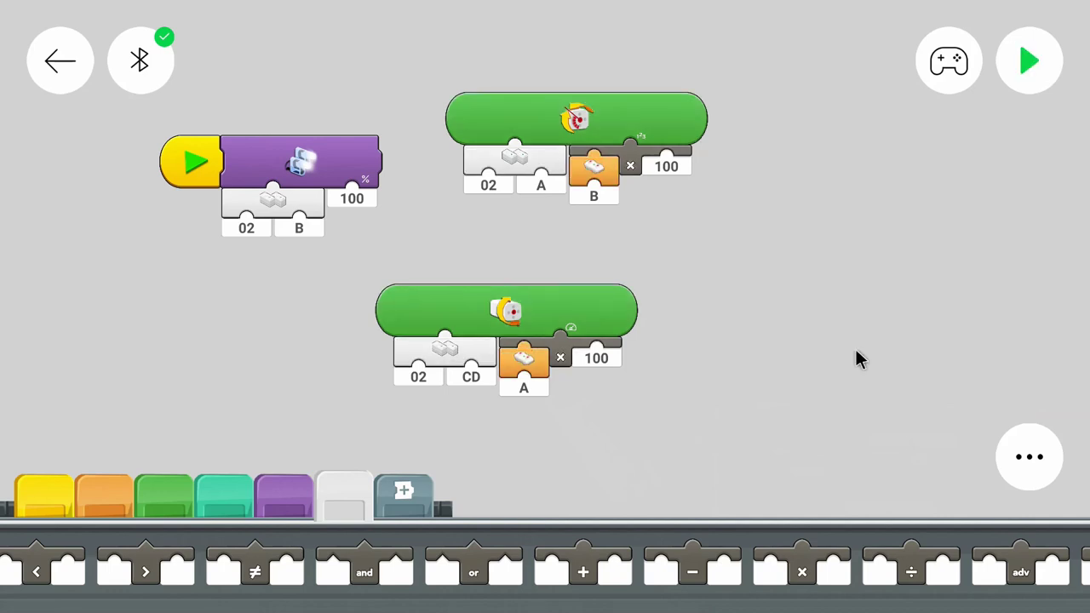